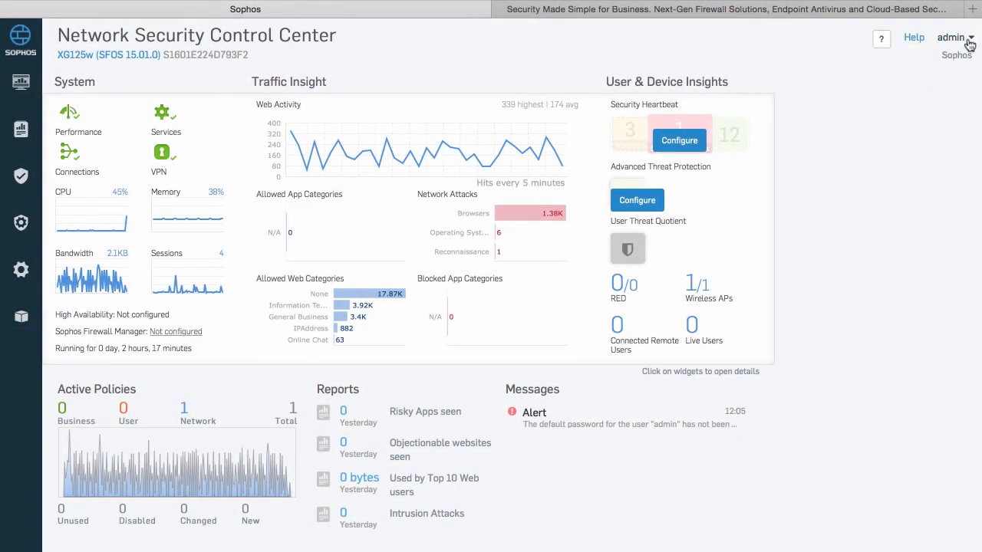
Step: Show the account options, then the system Administration submenu with Licensing
{"action": "left_click", "coordinate": [951, 37]}
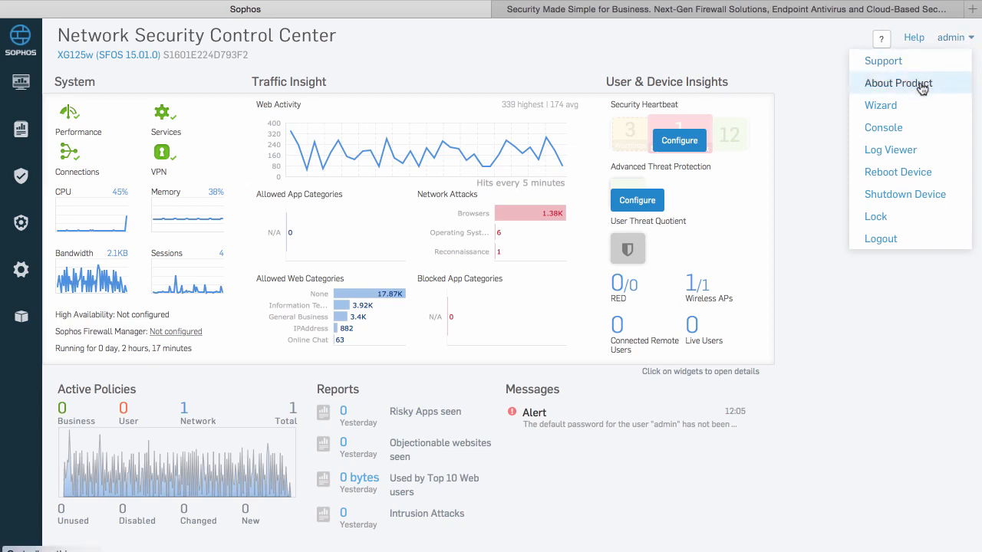
{"action": "mouse_move", "coordinate": [902, 91]}
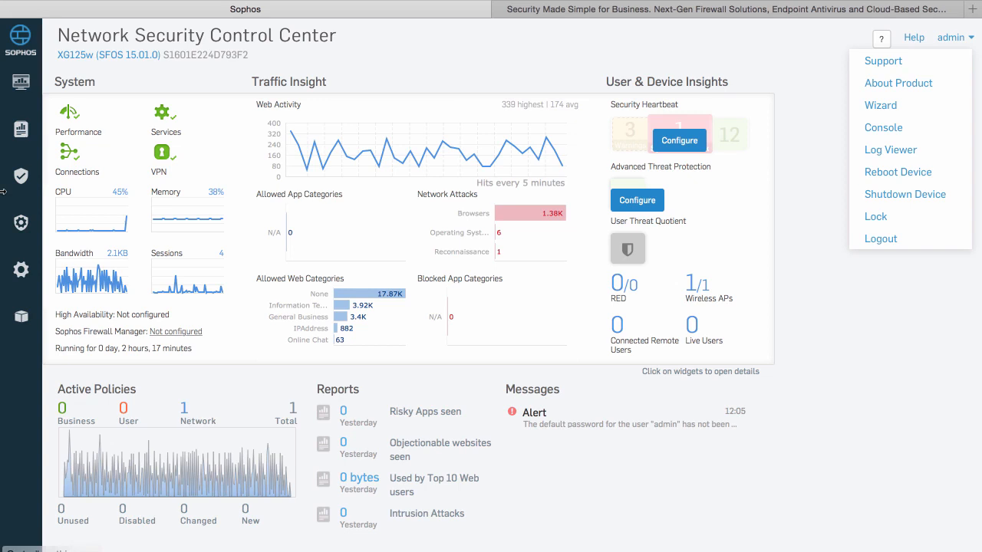
{"action": "left_click", "coordinate": [22, 270]}
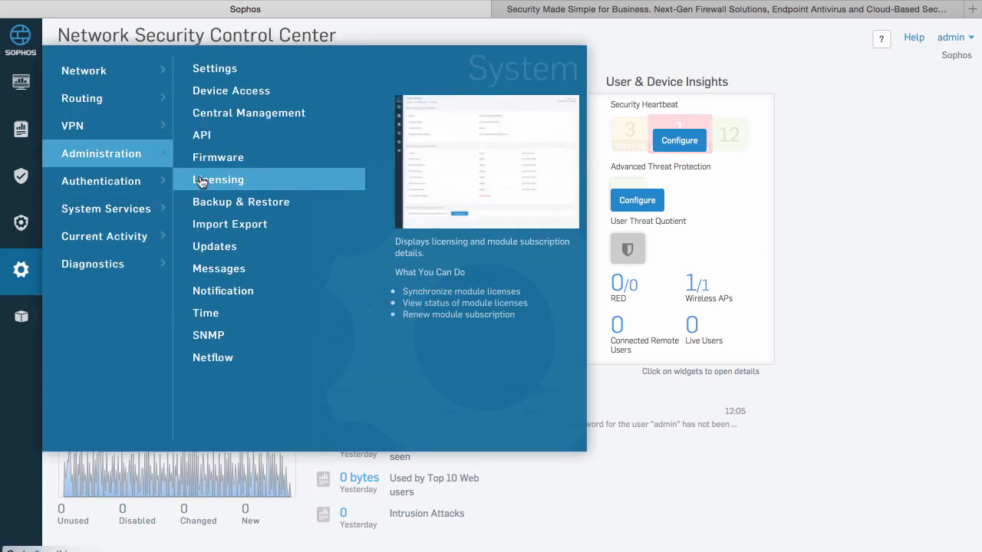
Step: Go to Administration > Licensing to view module subscription statuses
{"action": "left_click", "coordinate": [218, 179]}
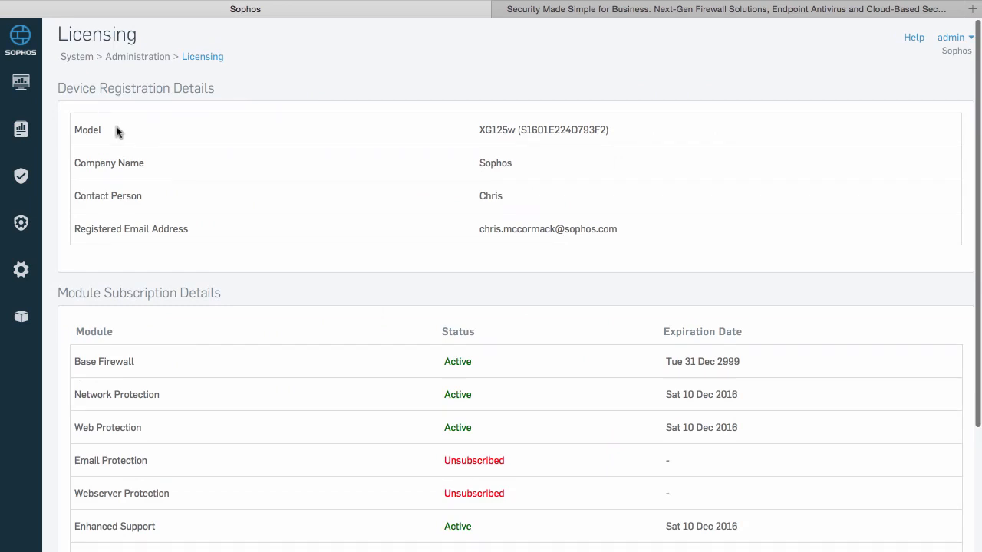
{"action": "mouse_move", "coordinate": [113, 242]}
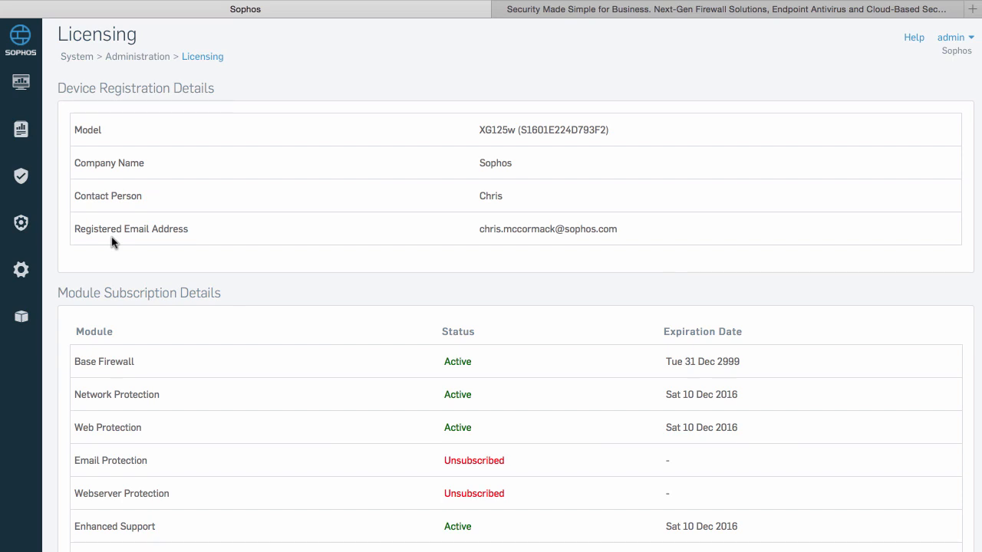
Step: Scroll the Licensing page to review module statuses and activation options
{"action": "scroll", "scroll_direction": "down", "scroll_amount": 3}
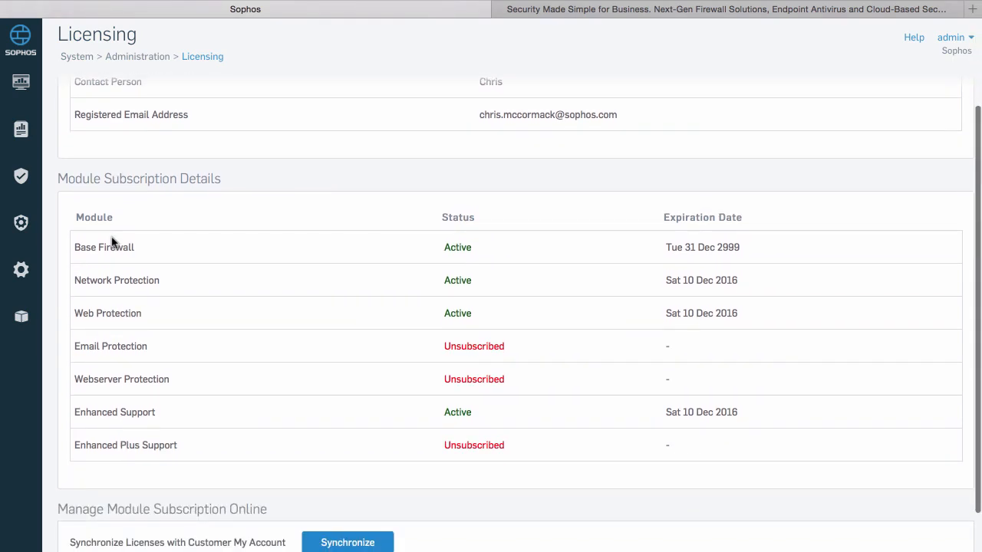
{"action": "scroll", "scroll_direction": "down", "scroll_amount": 3}
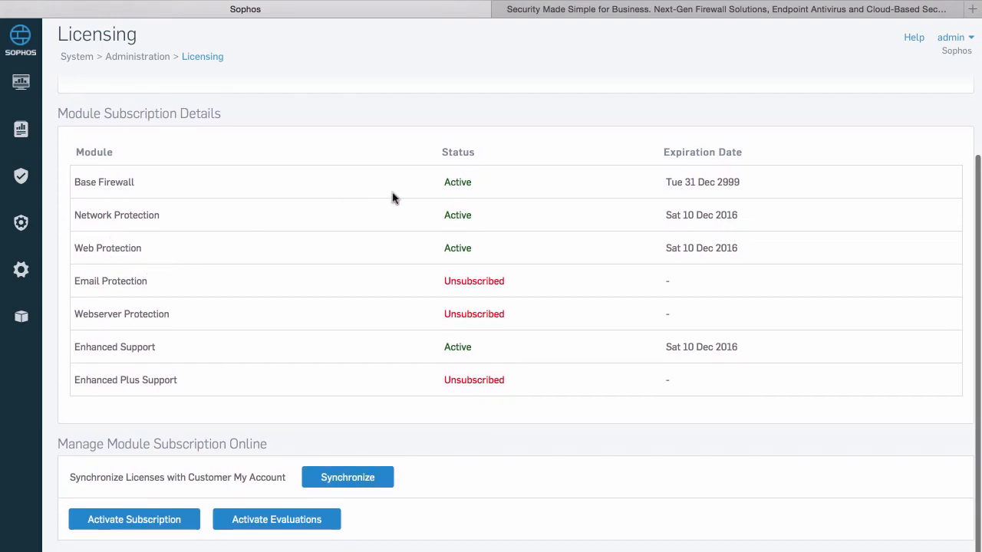
{"action": "mouse_move", "coordinate": [468, 384]}
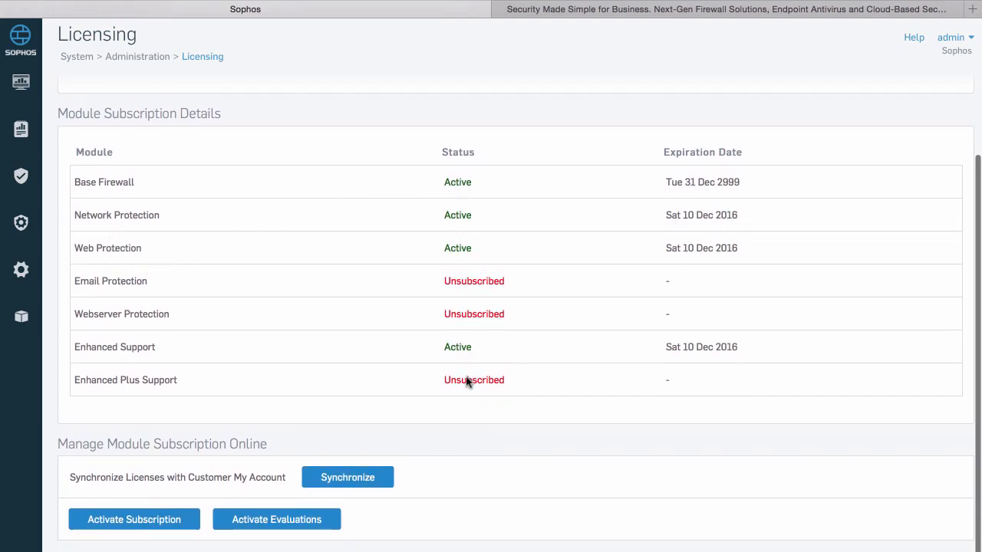
{"action": "mouse_move", "coordinate": [107, 240]}
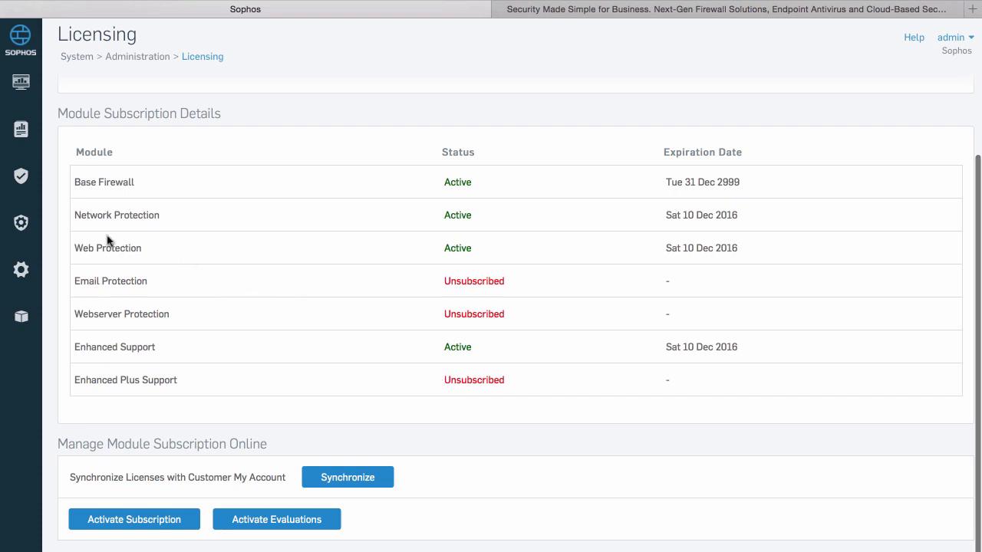
{"action": "mouse_move", "coordinate": [83, 257]}
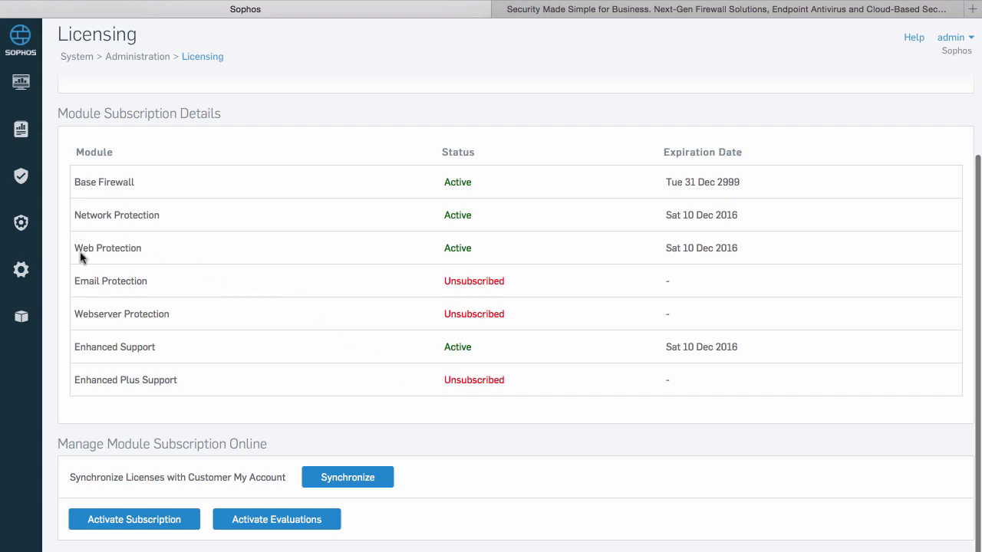
{"action": "mouse_move", "coordinate": [150, 330]}
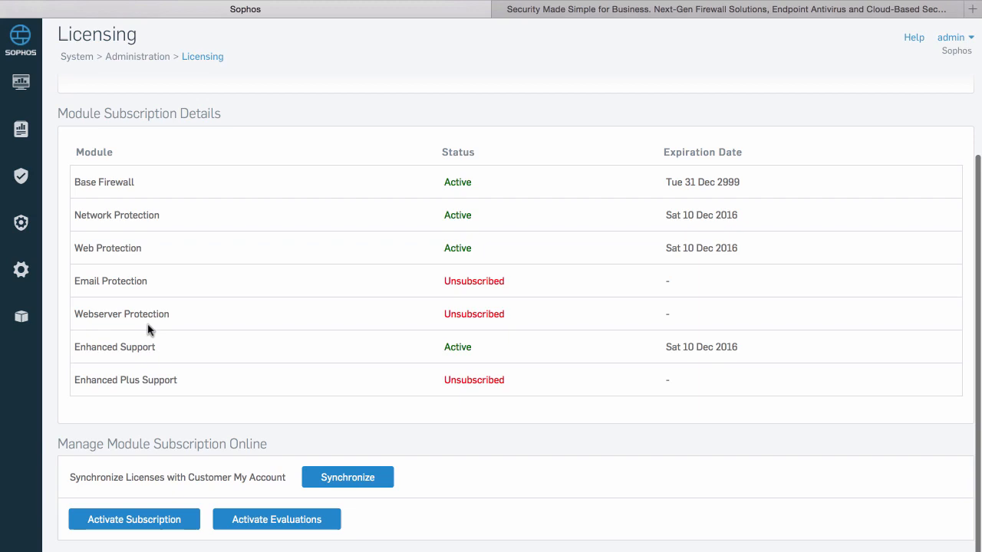
{"action": "mouse_move", "coordinate": [173, 330]}
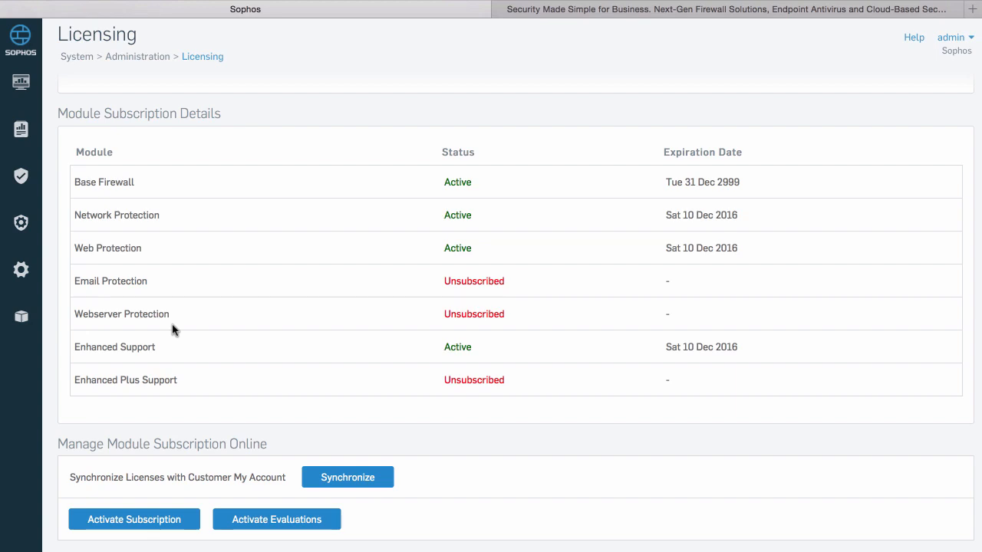
{"action": "mouse_move", "coordinate": [100, 226]}
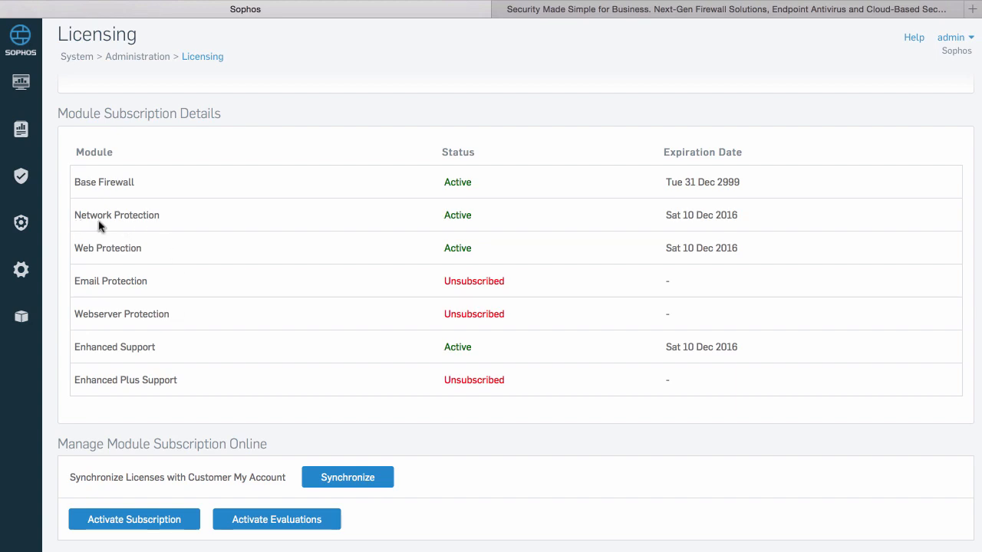
{"action": "mouse_move", "coordinate": [654, 237]}
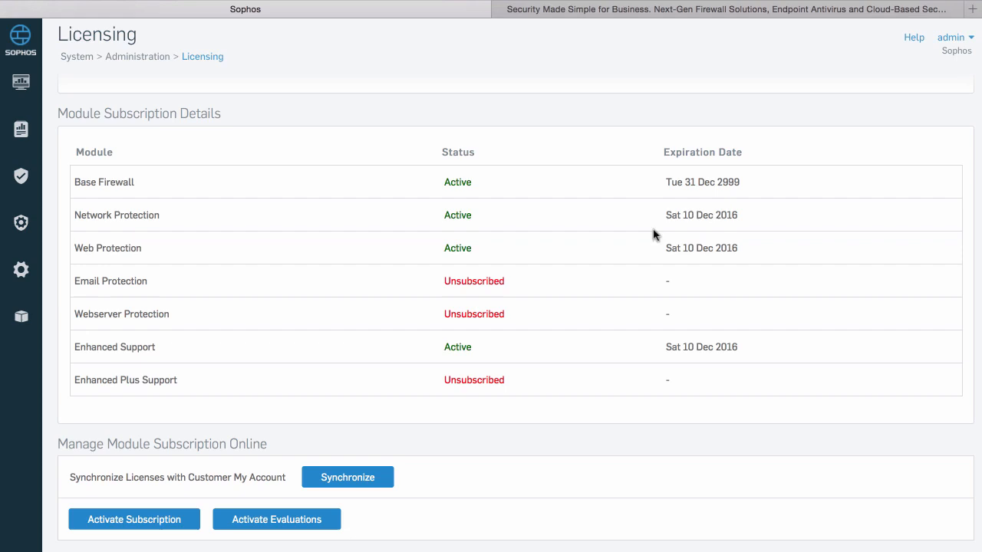
{"action": "mouse_move", "coordinate": [499, 257]}
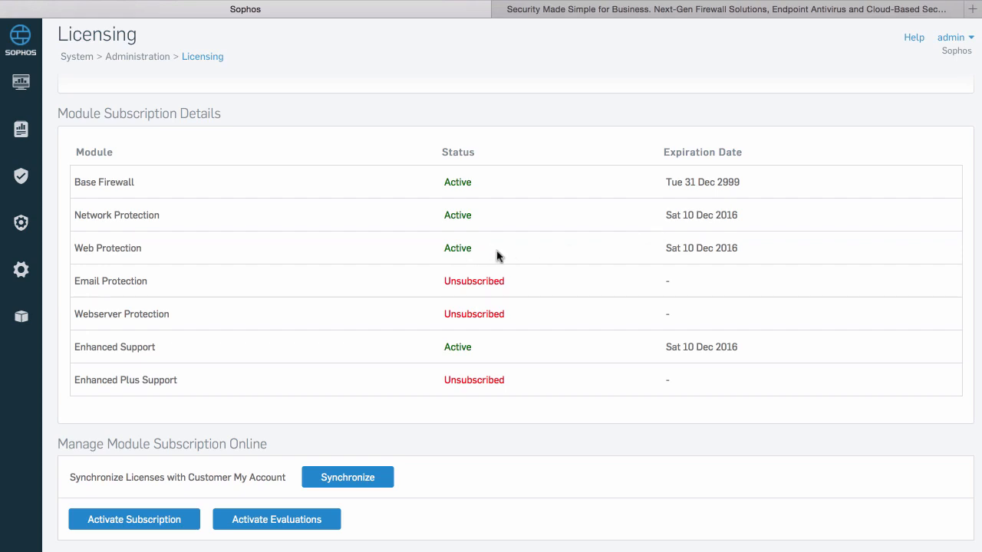
{"action": "mouse_move", "coordinate": [639, 248]}
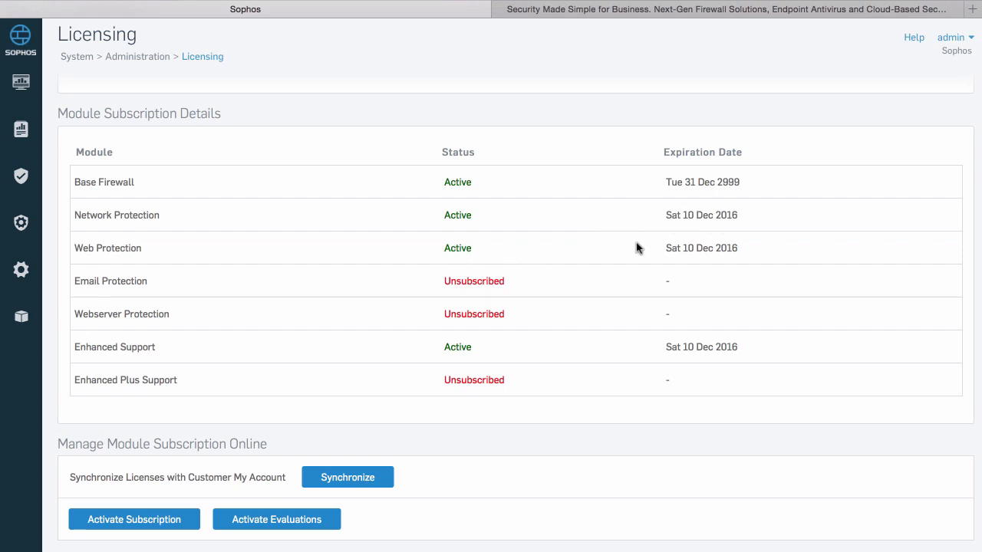
{"action": "mouse_move", "coordinate": [721, 255]}
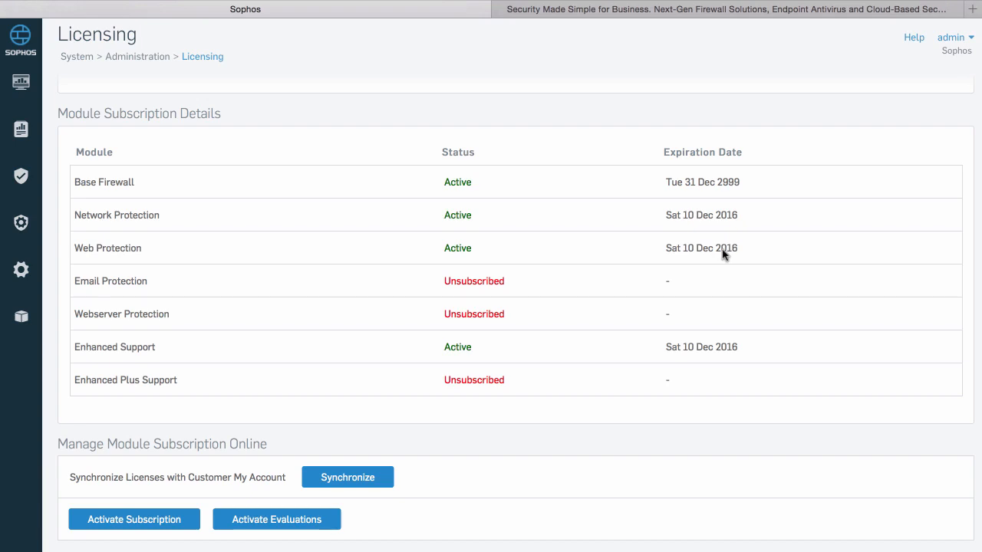
{"action": "mouse_move", "coordinate": [658, 268]}
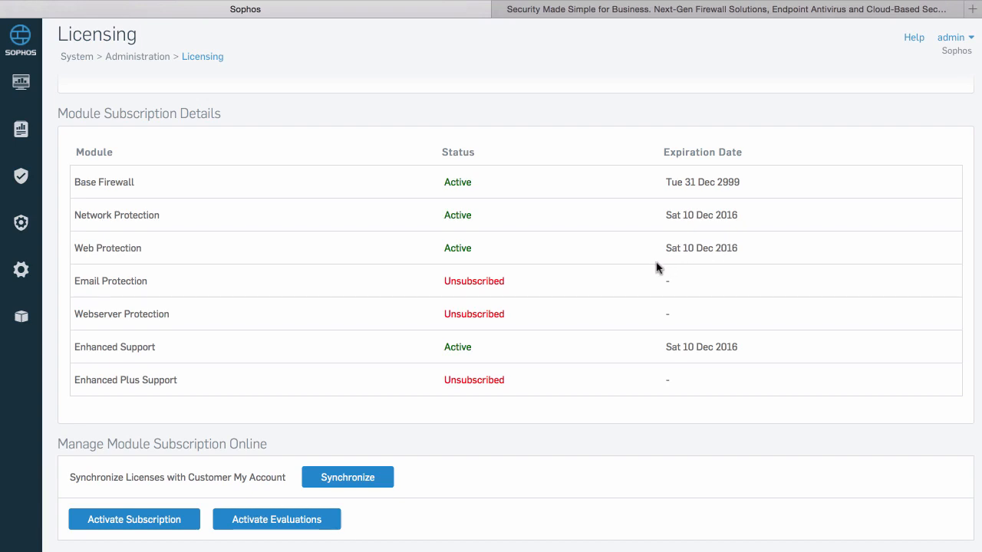
{"action": "mouse_move", "coordinate": [491, 356]}
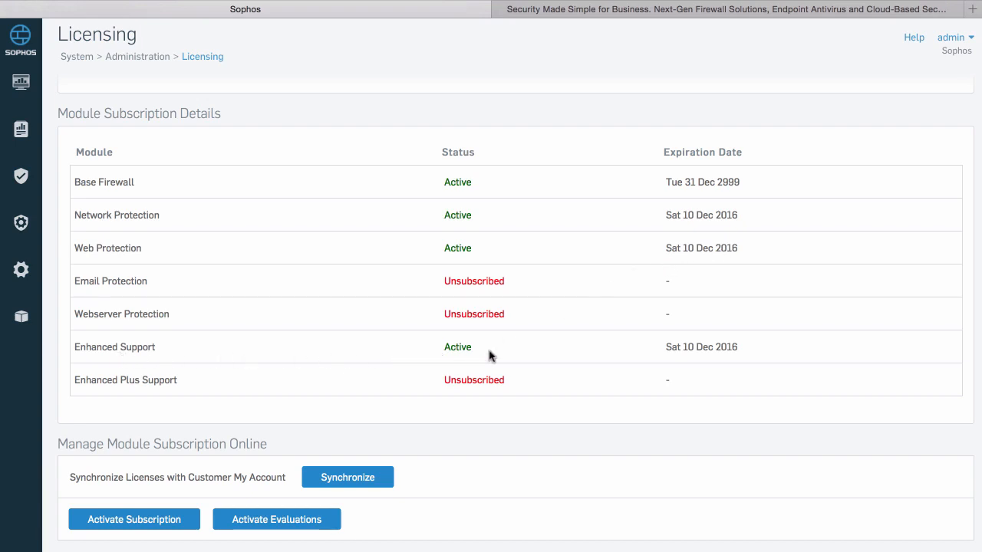
{"action": "mouse_move", "coordinate": [632, 363]}
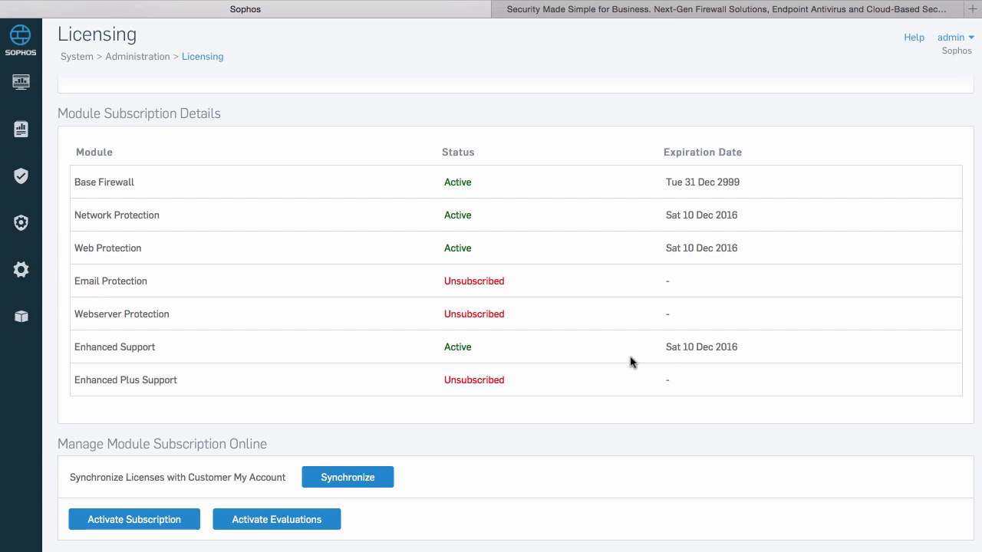
{"action": "mouse_move", "coordinate": [576, 365]}
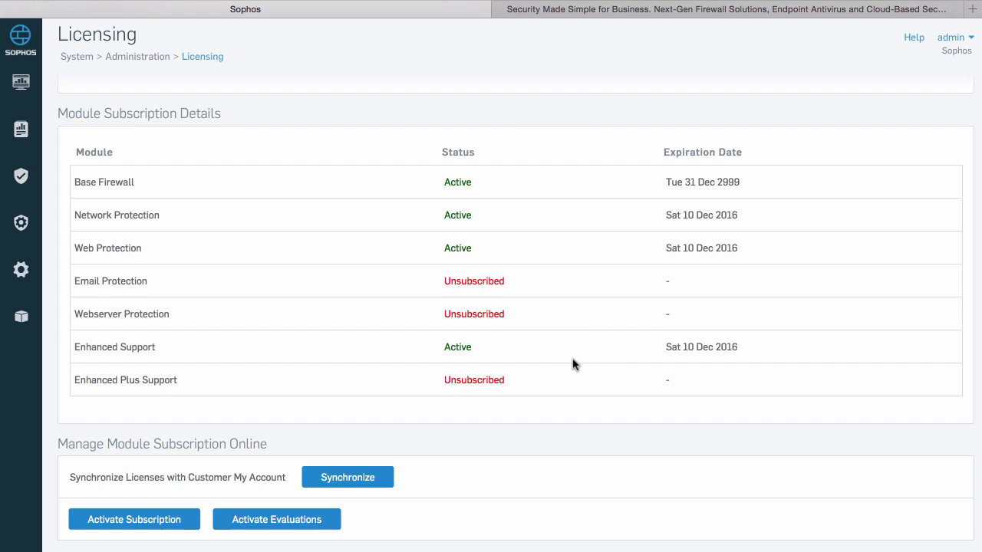
{"action": "mouse_move", "coordinate": [452, 316]}
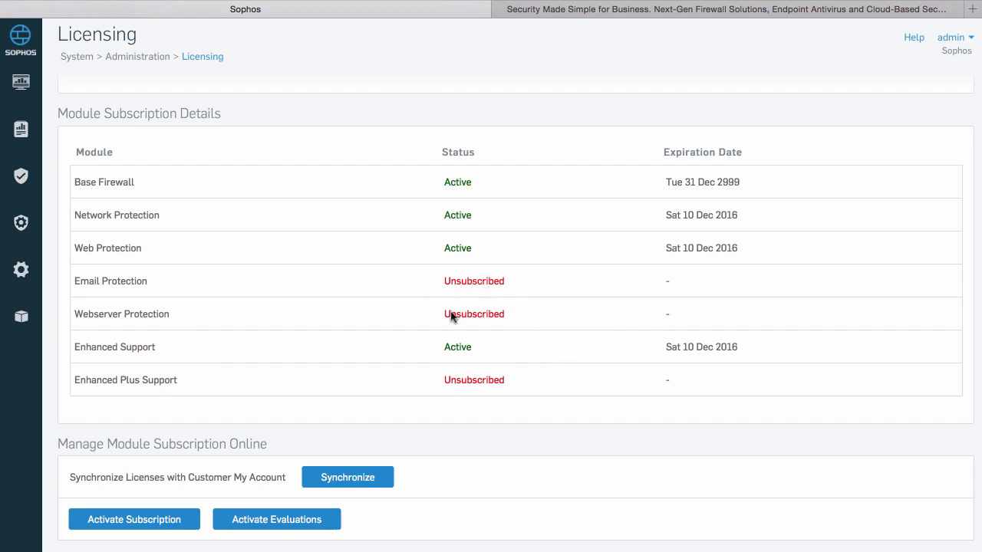
{"action": "mouse_move", "coordinate": [504, 325]}
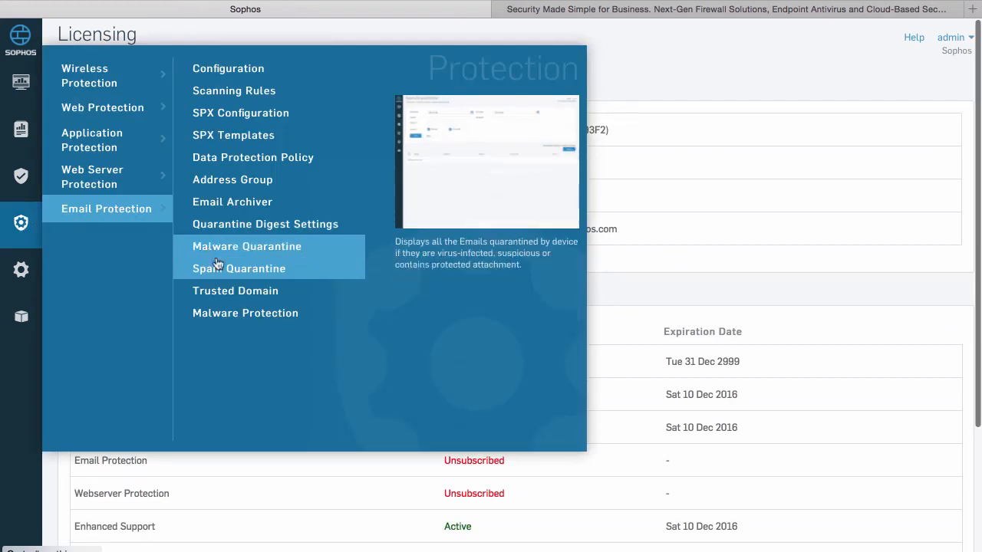
Step: Visit the Spam Quarantine page, then return to the system Administration menu
{"action": "left_click", "coordinate": [239, 268]}
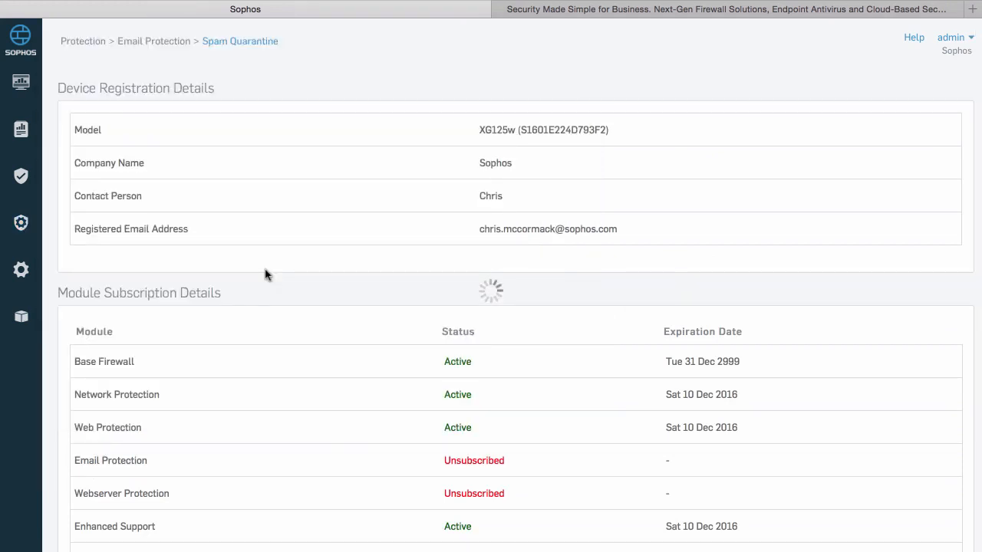
{"action": "left_click", "coordinate": [239, 39]}
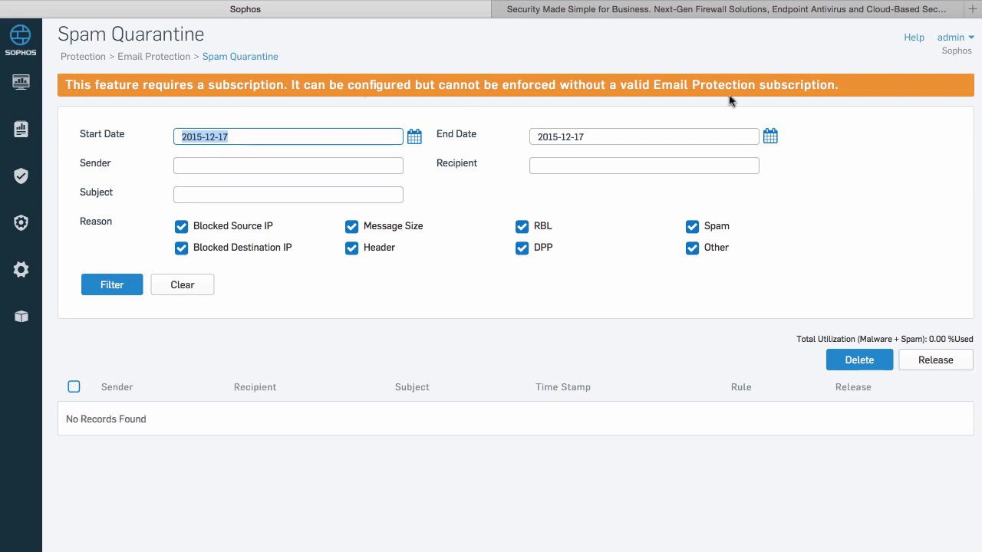
{"action": "mouse_move", "coordinate": [65, 215]}
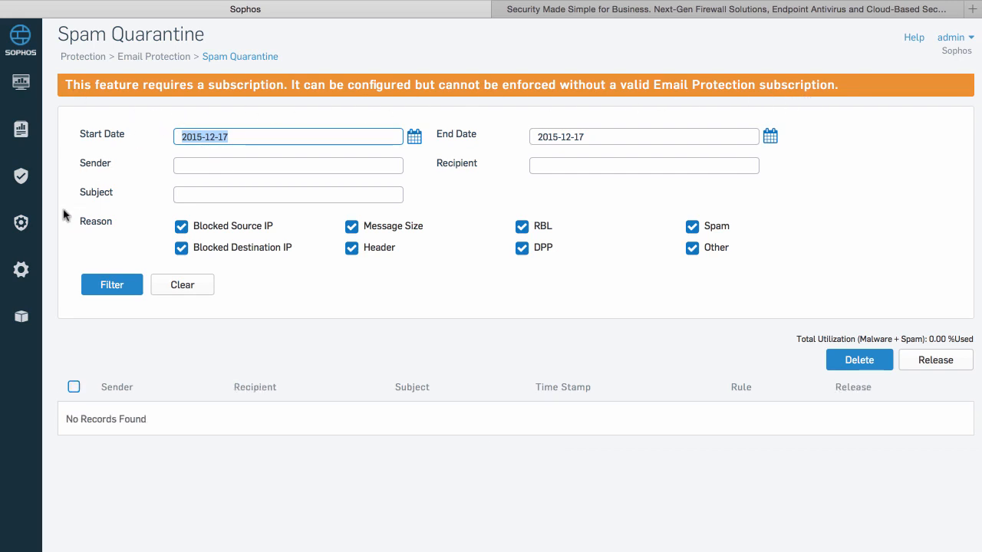
{"action": "left_click", "coordinate": [21, 270]}
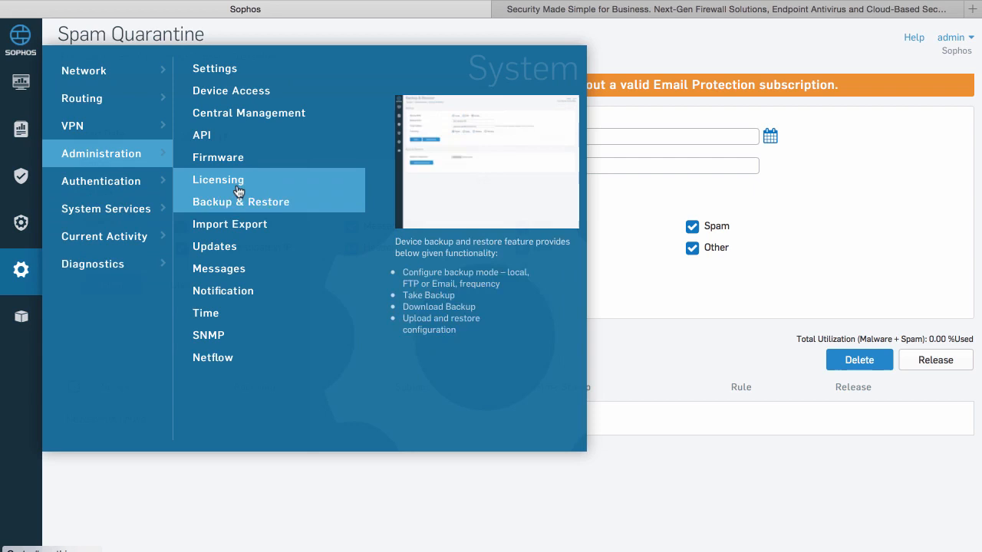
Step: From the Licensing page, start Activate Evaluations to reach the device management welcome
{"action": "left_click", "coordinate": [217, 179]}
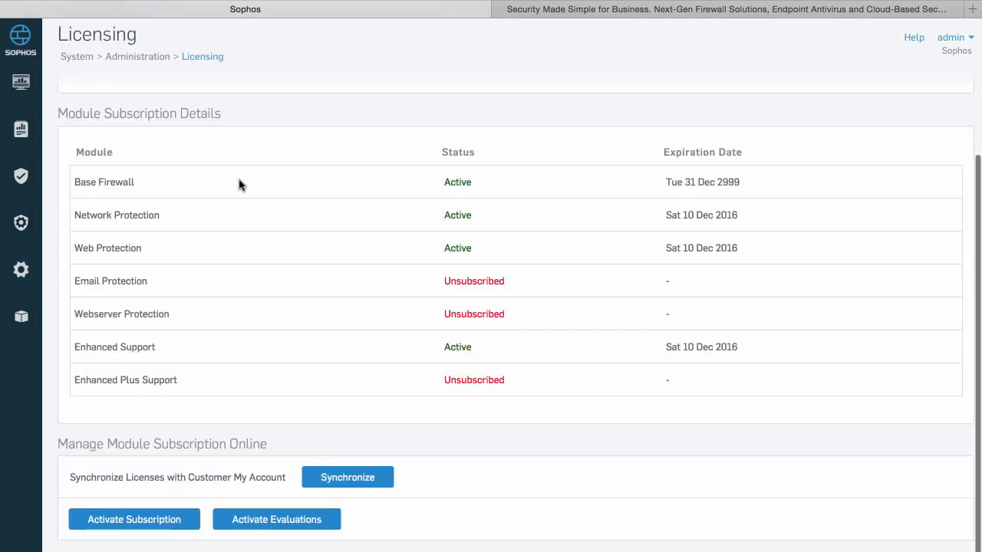
{"action": "mouse_move", "coordinate": [276, 518]}
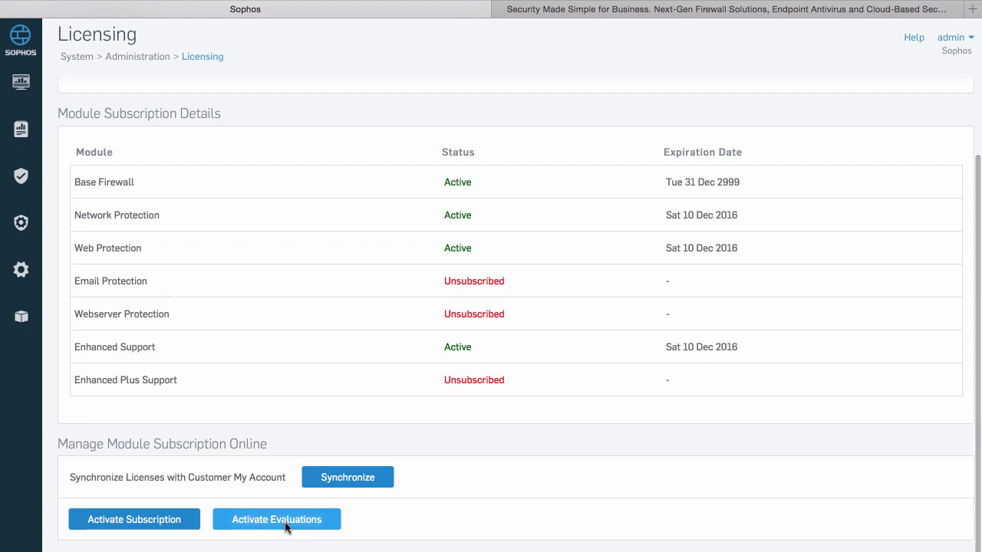
{"action": "left_click", "coordinate": [276, 519]}
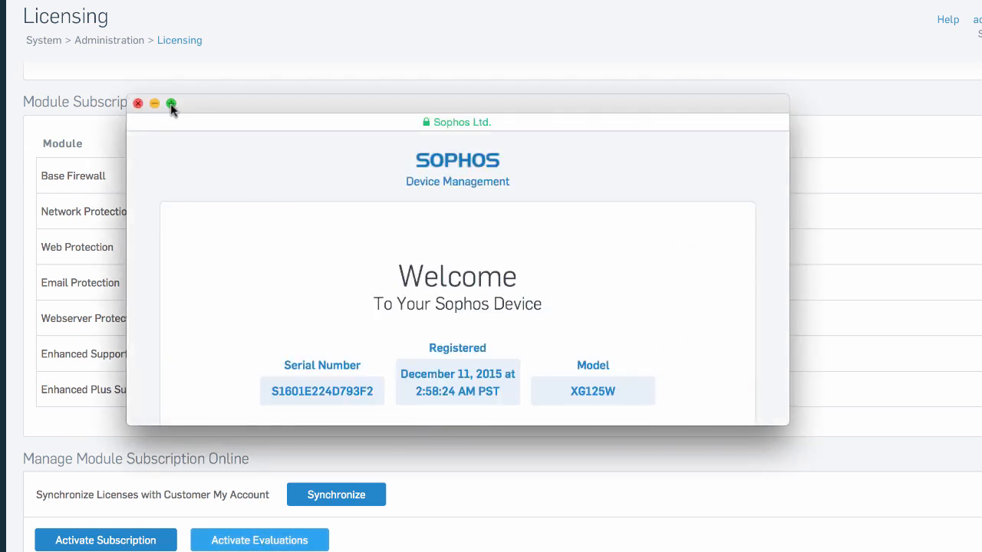
Step: Maximize the device management window and tick Email Protection for evaluation
{"action": "left_click", "coordinate": [170, 104]}
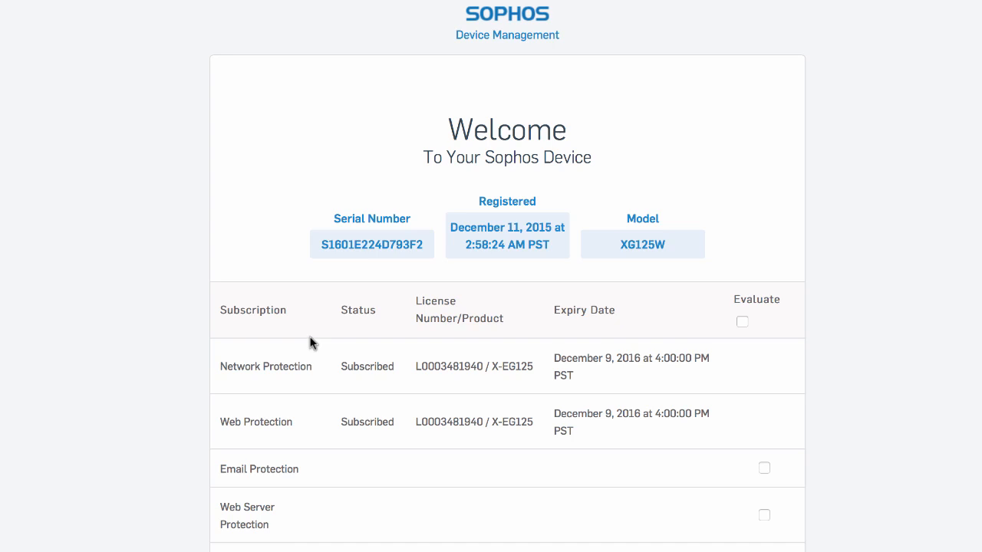
{"action": "scroll", "scroll_direction": "down", "scroll_amount": 3}
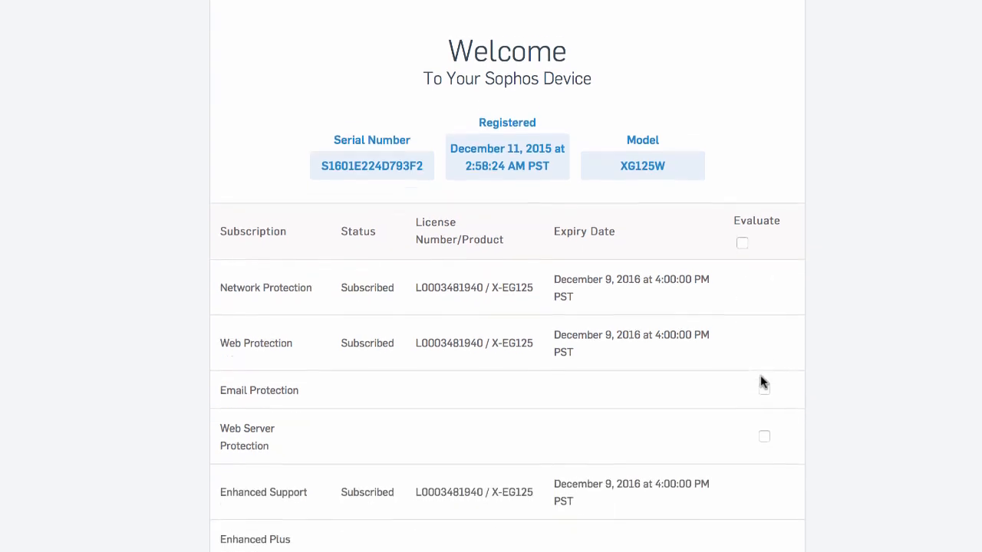
{"action": "scroll", "scroll_direction": "down", "scroll_amount": 3}
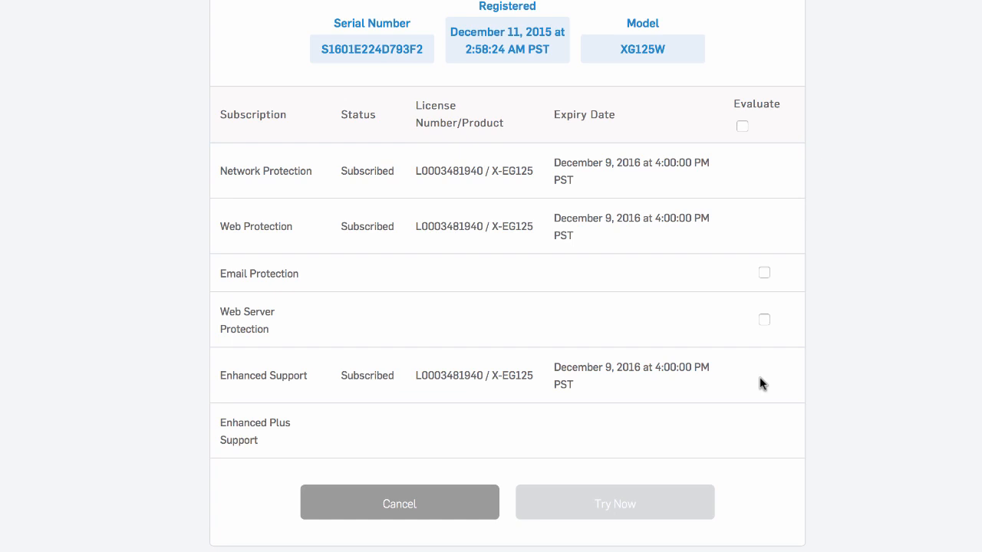
{"action": "mouse_move", "coordinate": [764, 343]}
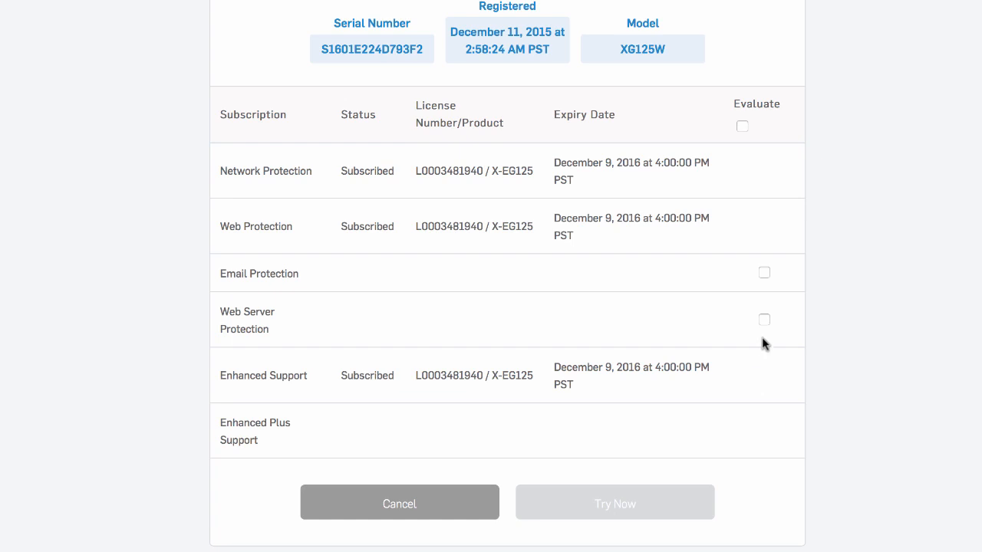
{"action": "left_click", "coordinate": [764, 273]}
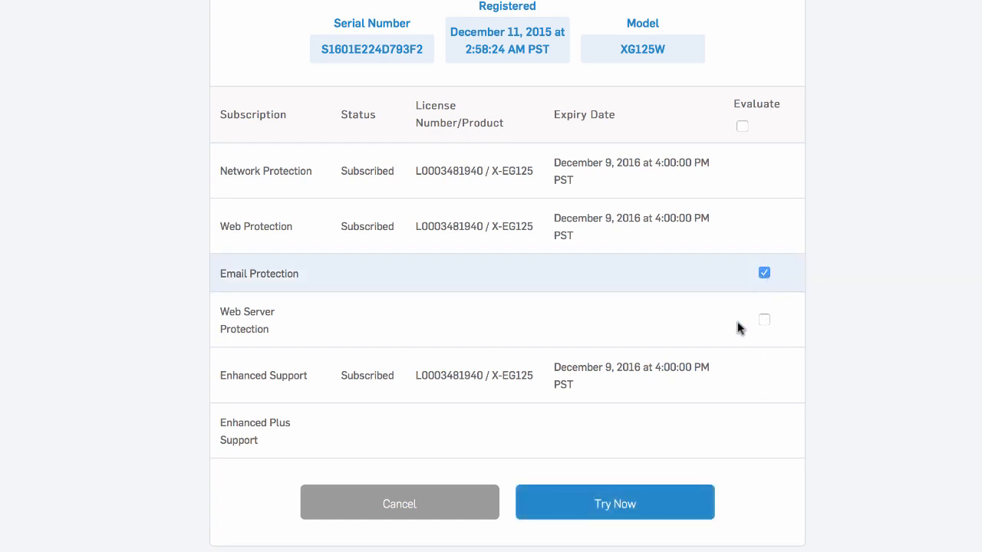
Step: Confirm the 30-day Email Protection trial and synchronize licenses so it shows Active
{"action": "left_click", "coordinate": [614, 503]}
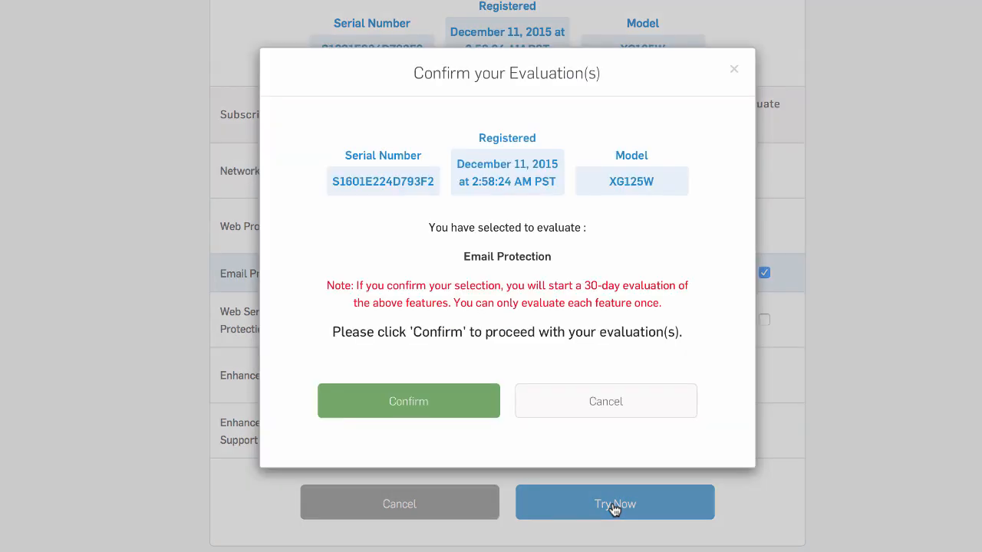
{"action": "mouse_move", "coordinate": [519, 322]}
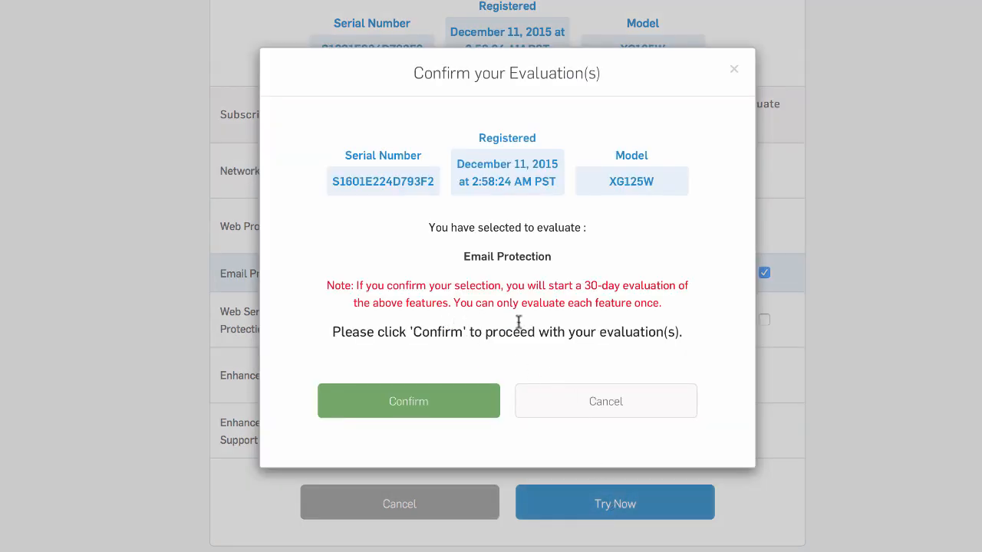
{"action": "mouse_move", "coordinate": [454, 405]}
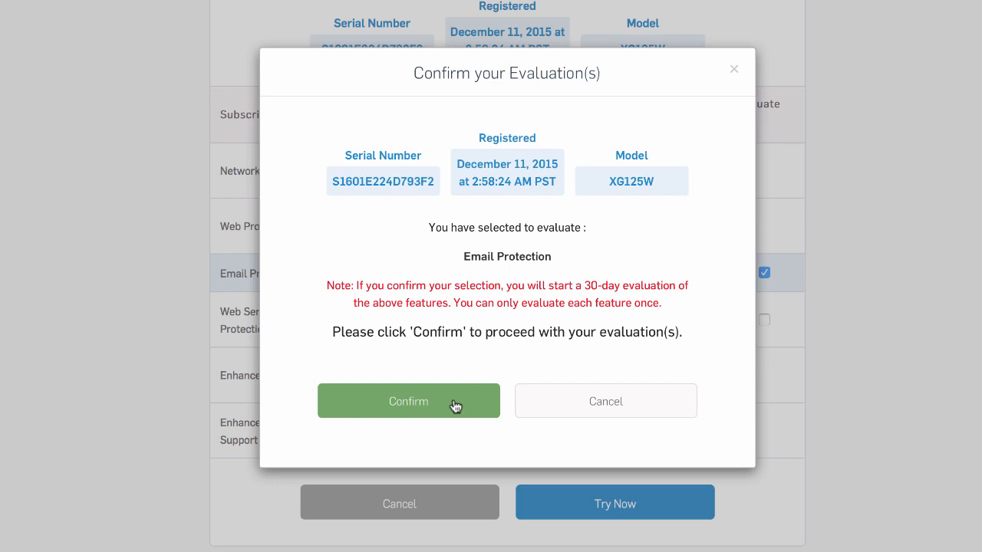
{"action": "left_click", "coordinate": [408, 402]}
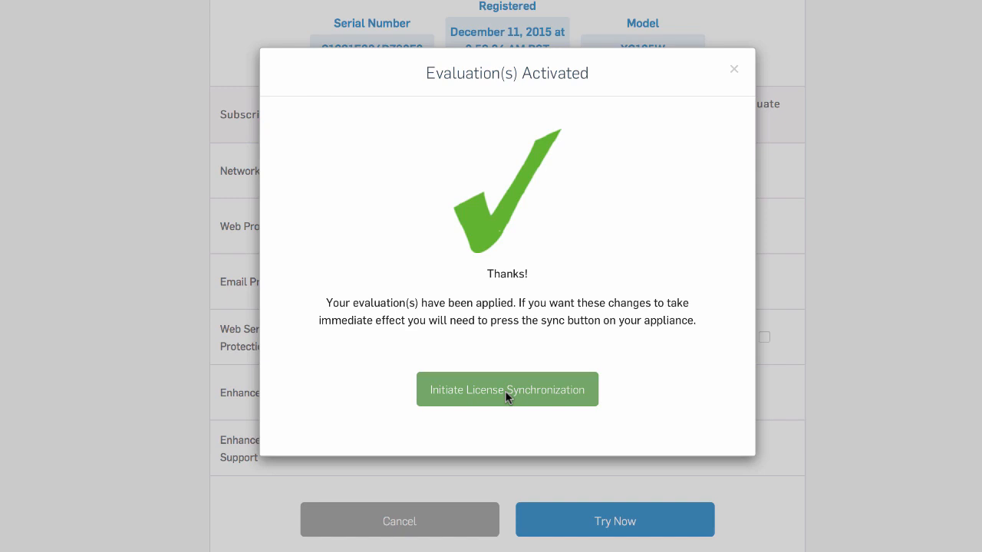
{"action": "left_click", "coordinate": [506, 390]}
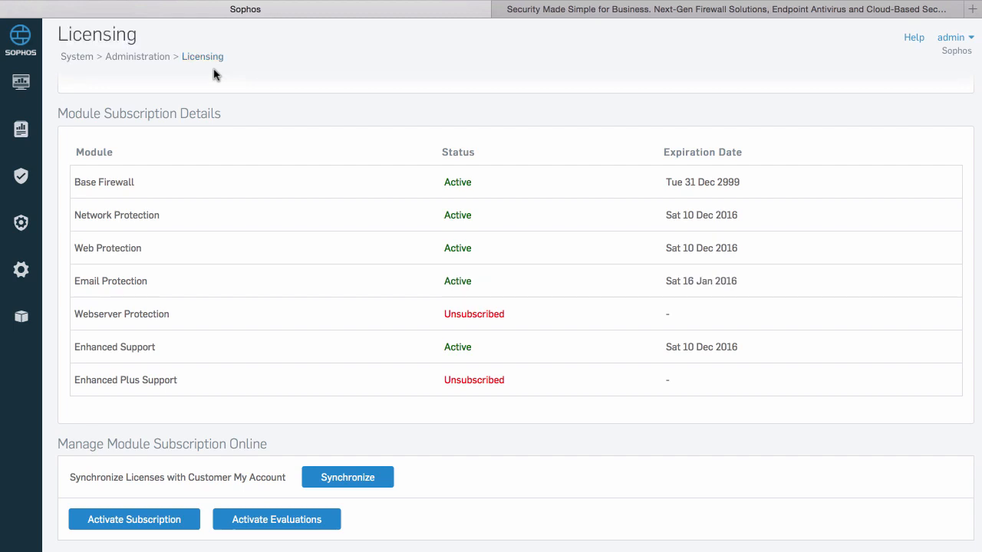
{"action": "mouse_move", "coordinate": [245, 238]}
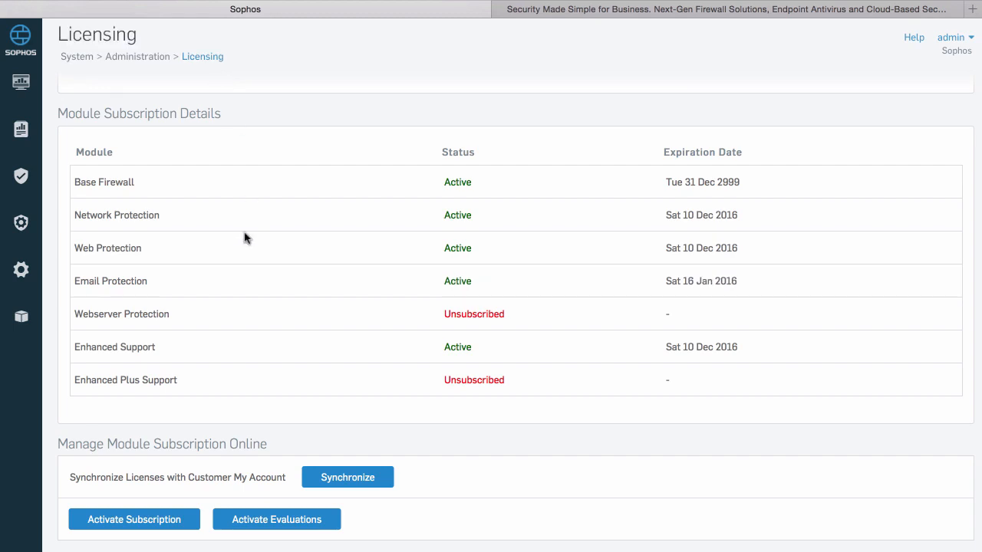
{"action": "mouse_move", "coordinate": [749, 294]}
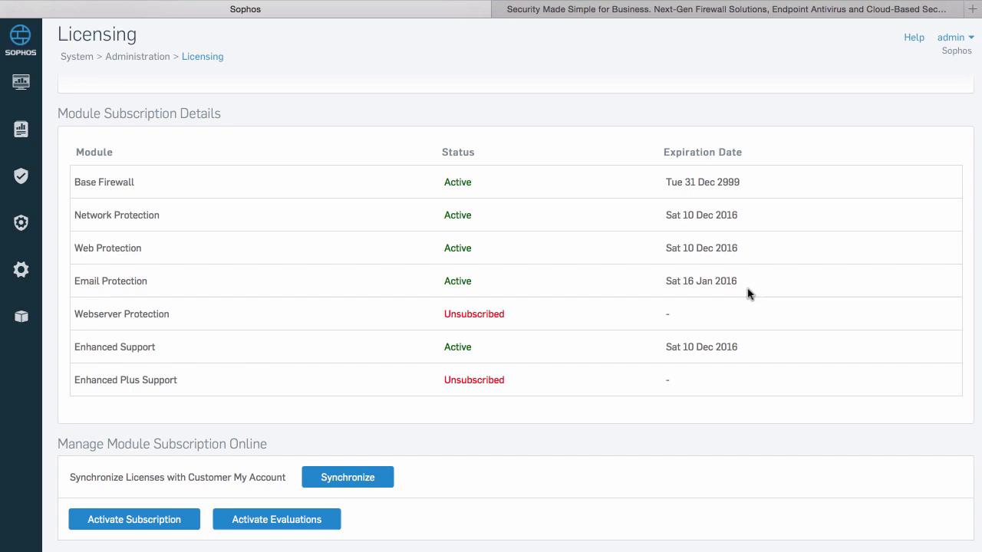
{"action": "mouse_move", "coordinate": [185, 497]}
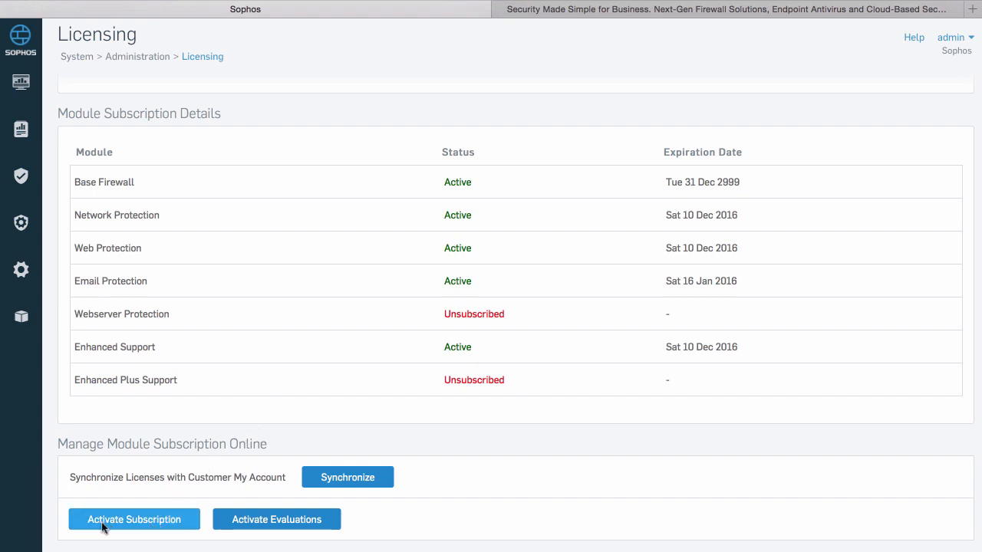
{"action": "mouse_move", "coordinate": [153, 529]}
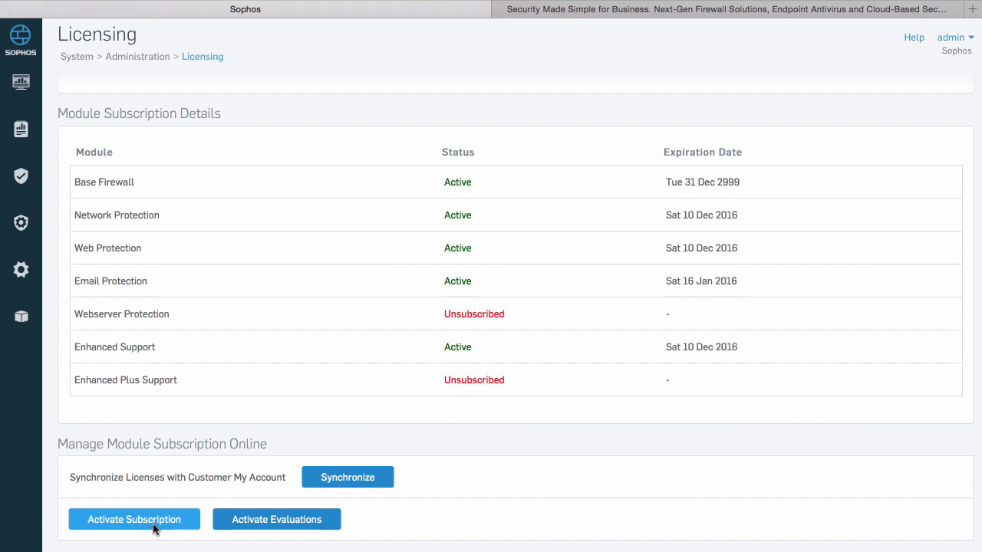
Step: Dismiss the subscription key form unused and switch to the Sophos website tab
{"action": "left_click", "coordinate": [133, 518]}
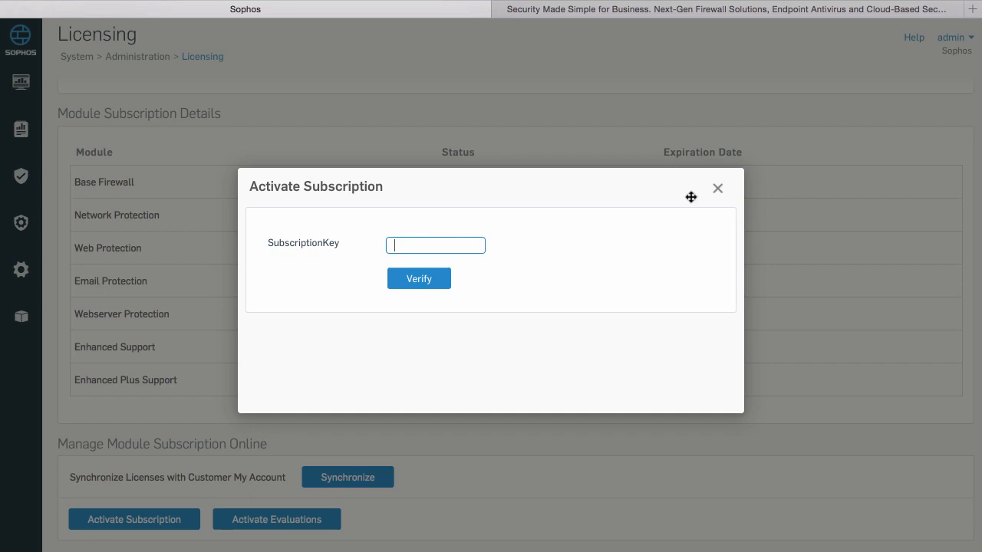
{"action": "left_click", "coordinate": [718, 187]}
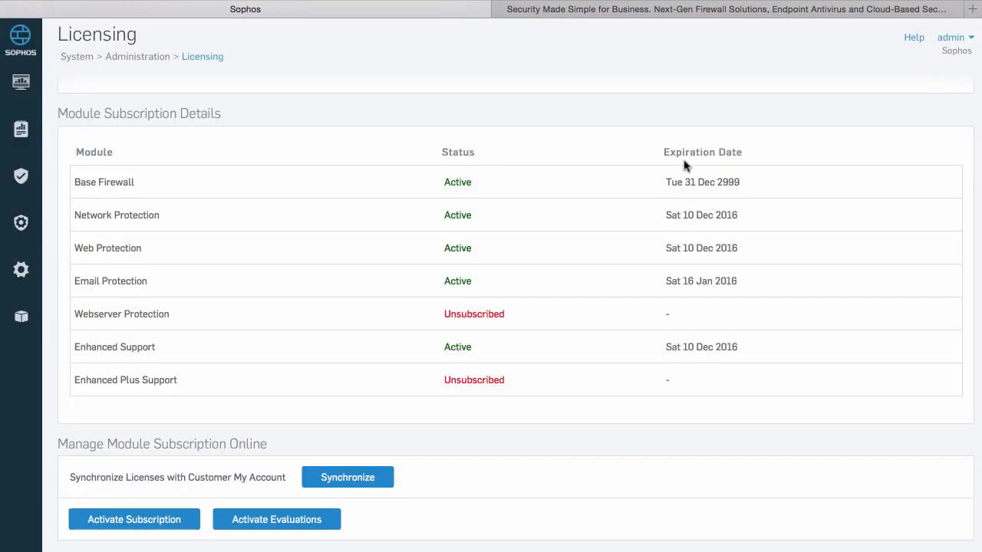
{"action": "left_click", "coordinate": [721, 9]}
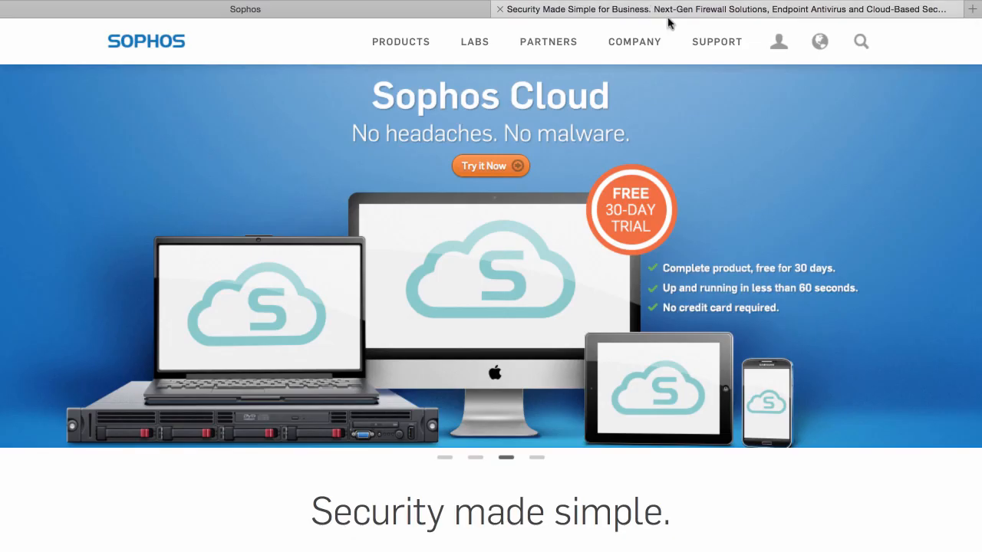
Step: Sign in with Sophos ID credentials to reach the MySophos welcome page
{"action": "left_click", "coordinate": [537, 458]}
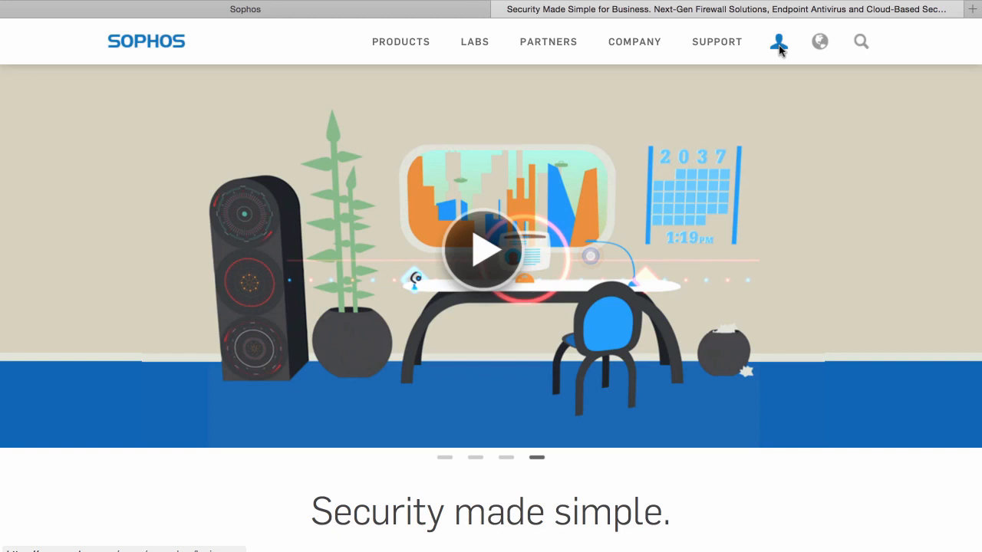
{"action": "left_click", "coordinate": [780, 42]}
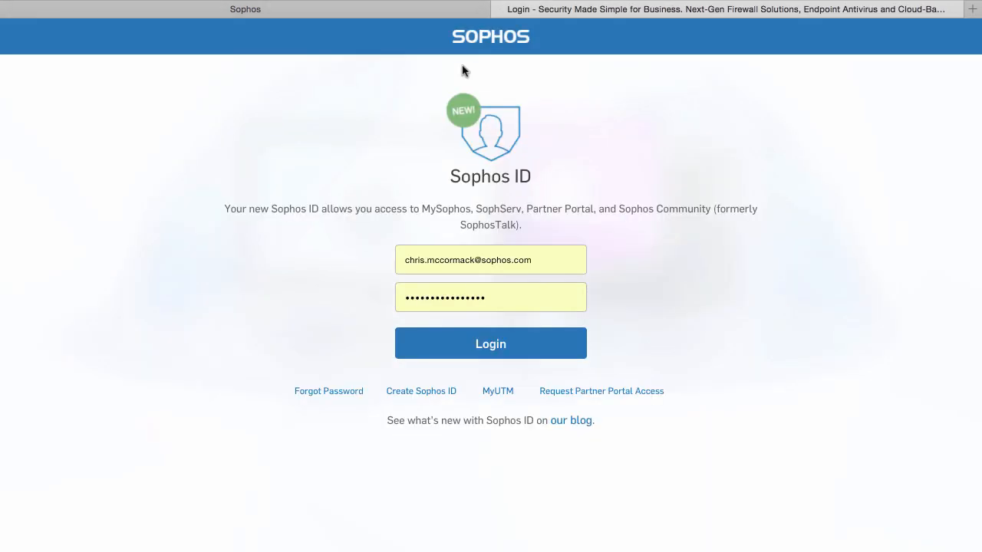
{"action": "left_click", "coordinate": [491, 343]}
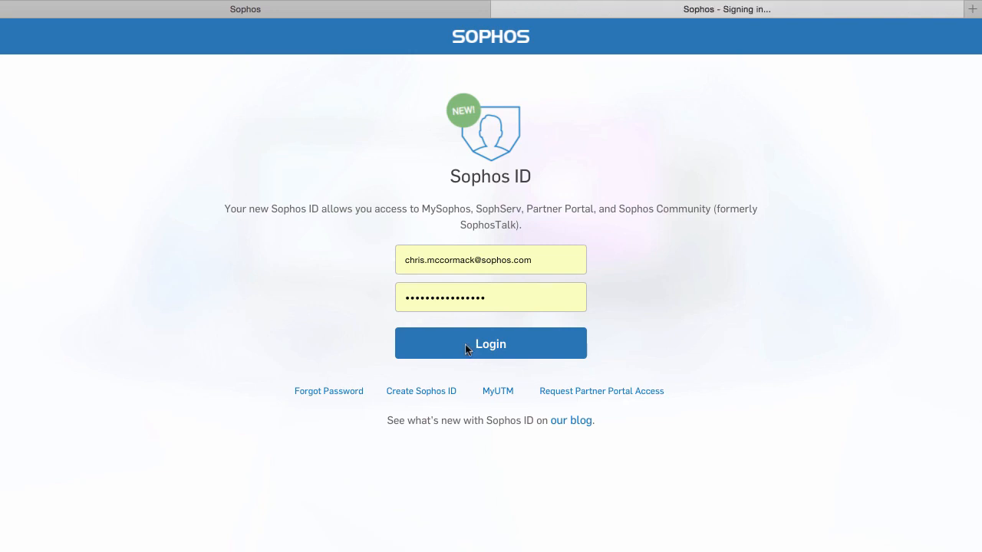
{"action": "left_click", "coordinate": [491, 344]}
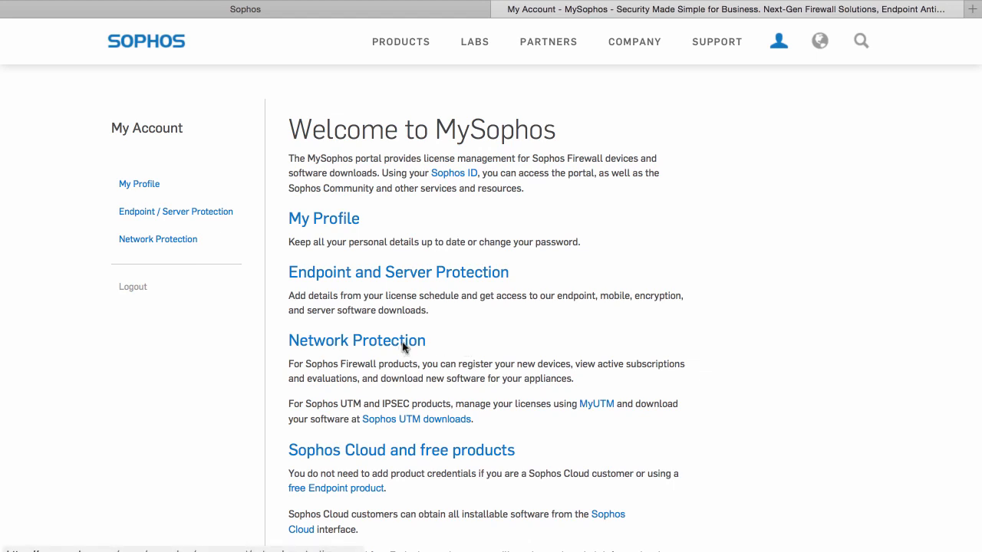
Step: Go to Network Protection > View Devices to list devices registered to the account
{"action": "left_click", "coordinate": [157, 239]}
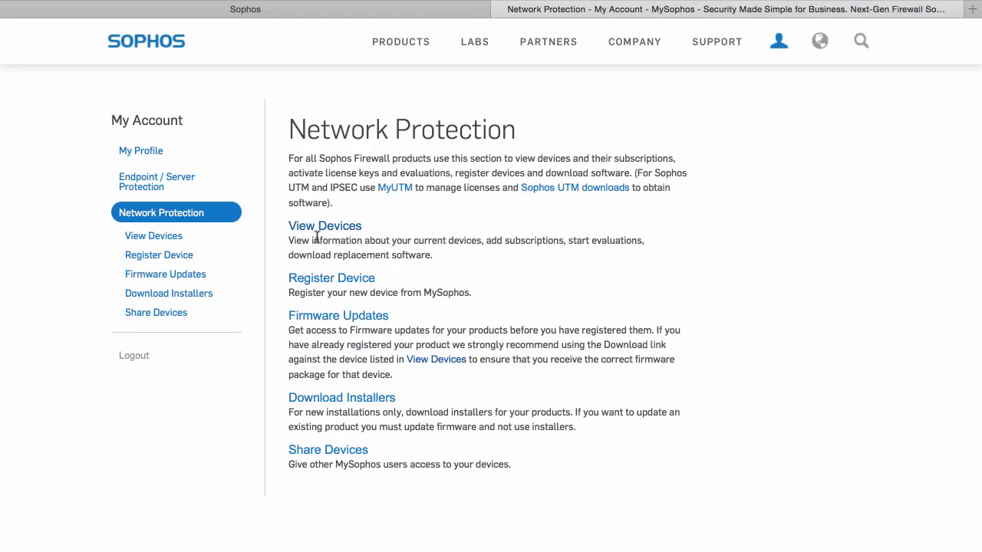
{"action": "mouse_move", "coordinate": [331, 285]}
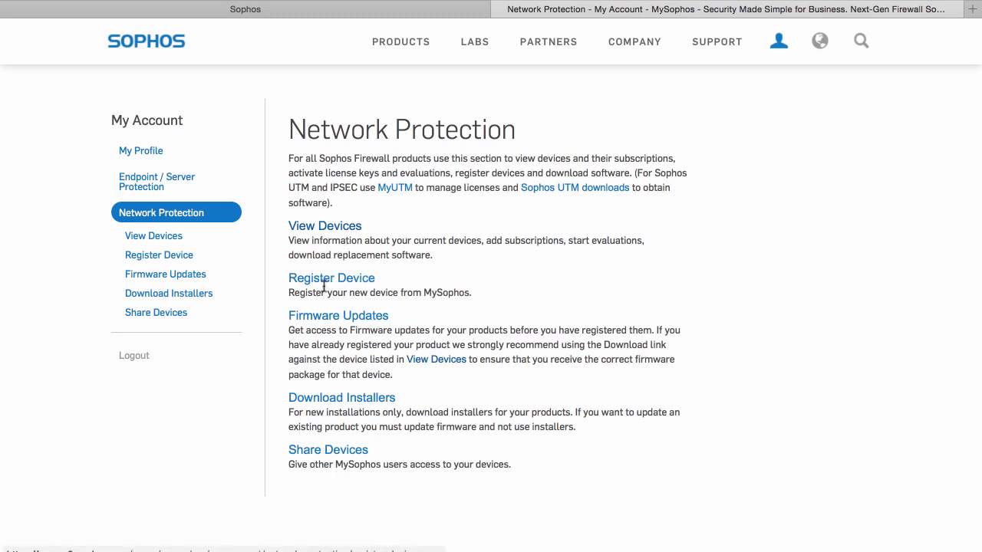
{"action": "mouse_move", "coordinate": [292, 423]}
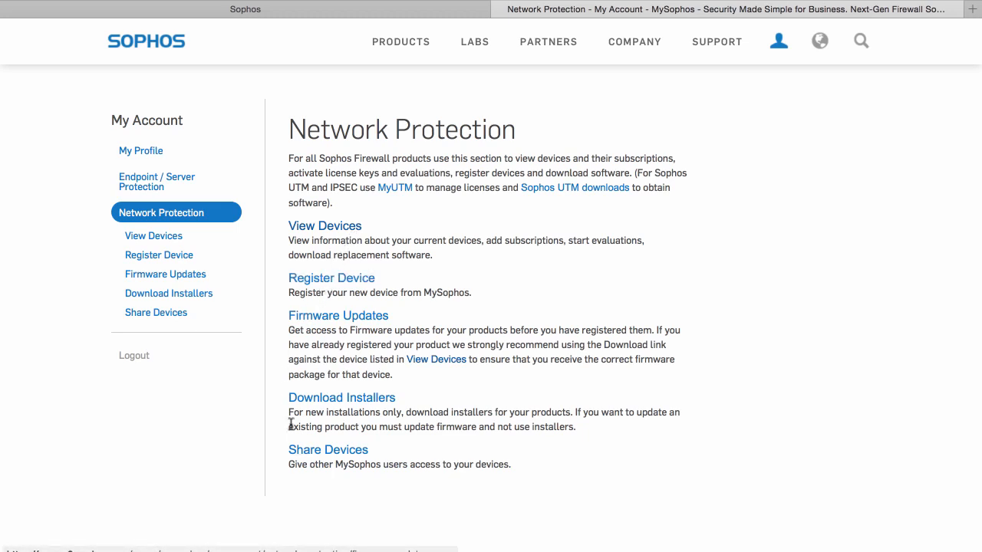
{"action": "mouse_move", "coordinate": [329, 450]}
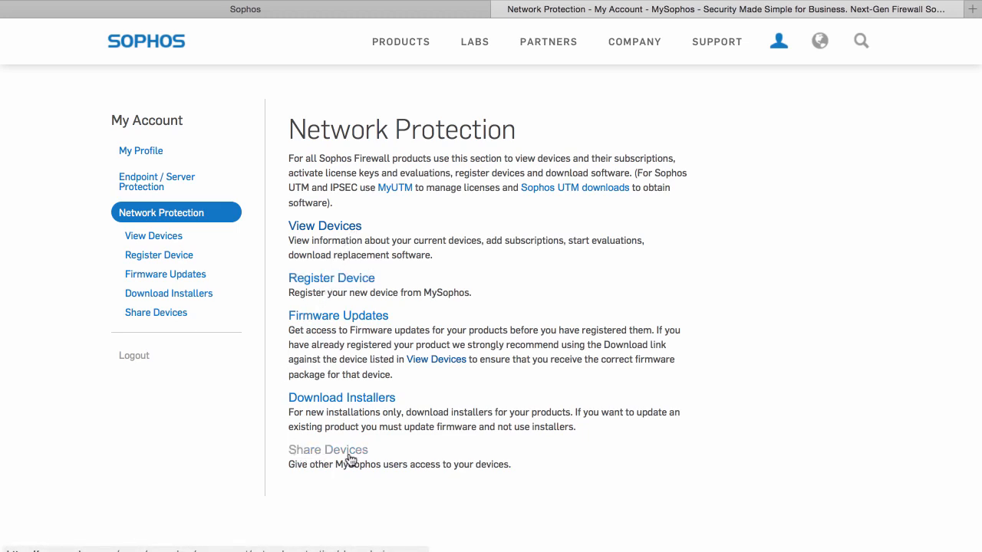
{"action": "mouse_move", "coordinate": [341, 320]}
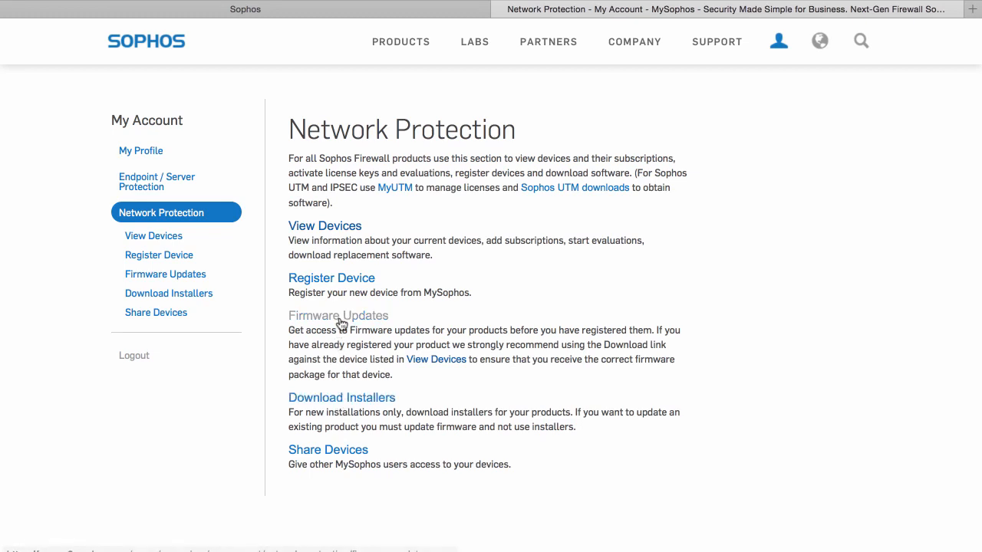
{"action": "mouse_move", "coordinate": [335, 231]}
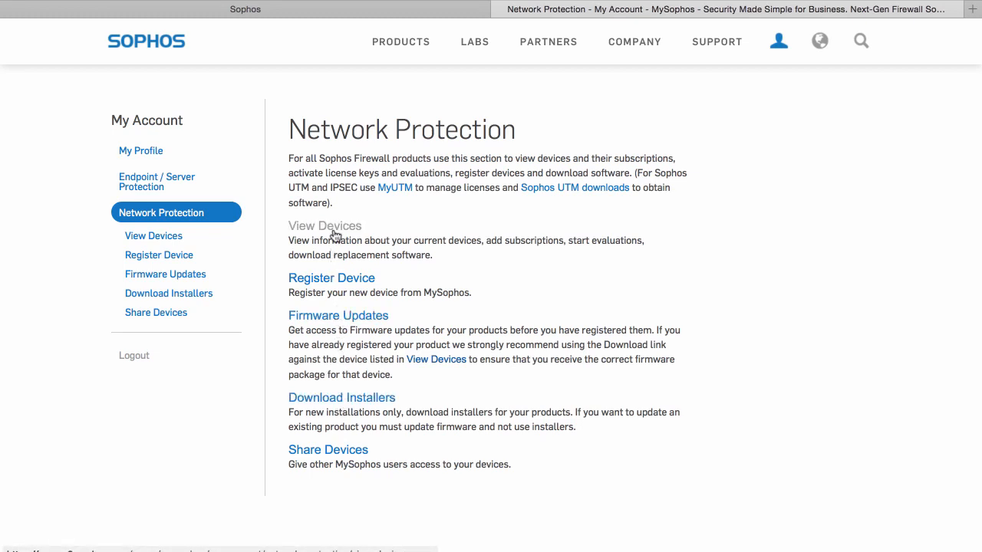
{"action": "mouse_move", "coordinate": [335, 237]}
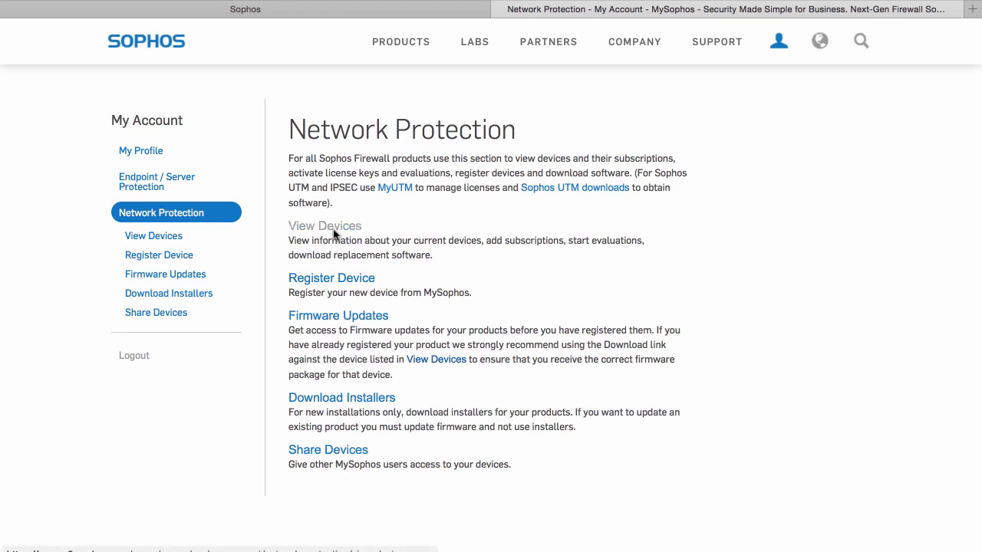
{"action": "left_click", "coordinate": [153, 237]}
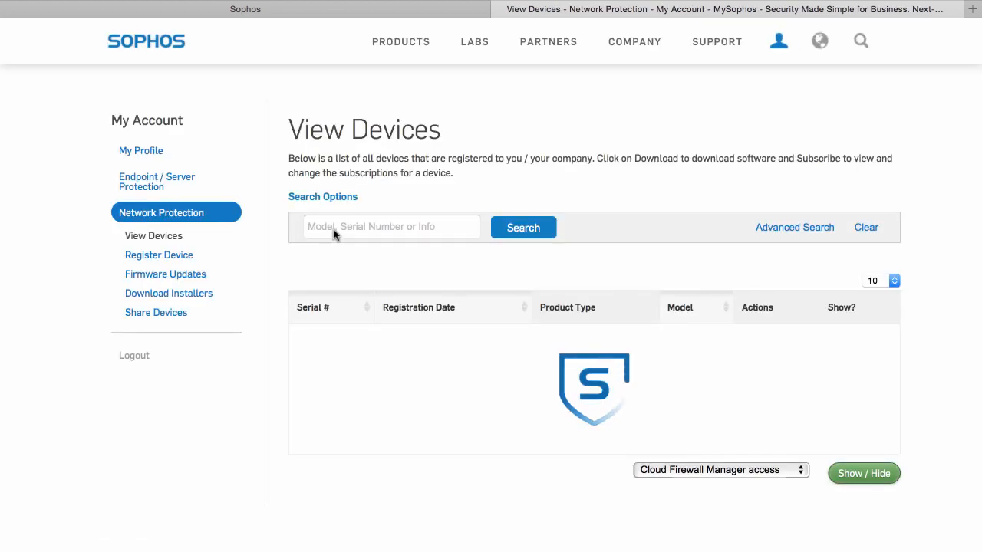
Step: Locate and open the subscriptions of XG125W device S1601E224D793F2 in the MySophos device list
{"action": "left_click", "coordinate": [523, 227]}
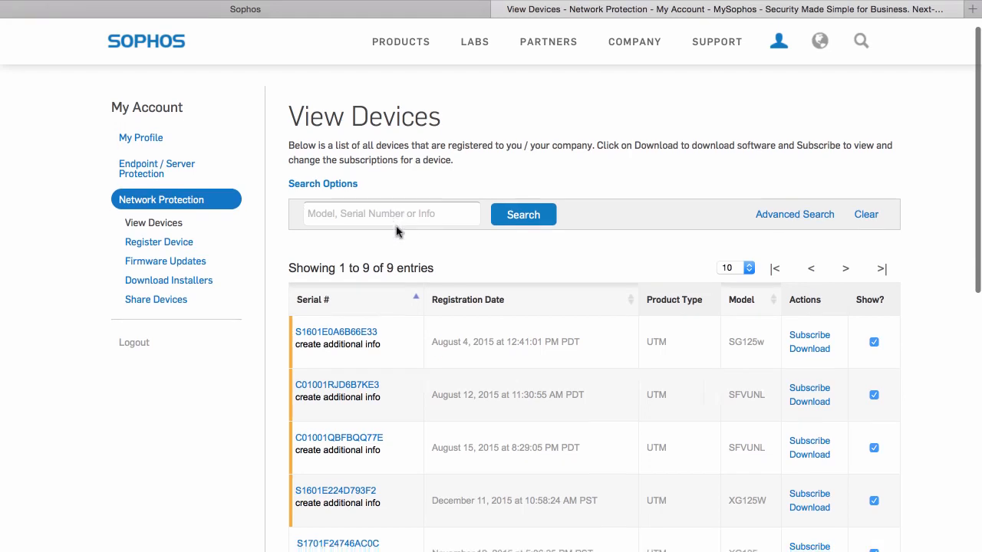
{"action": "scroll", "scroll_direction": "down", "scroll_amount": 3}
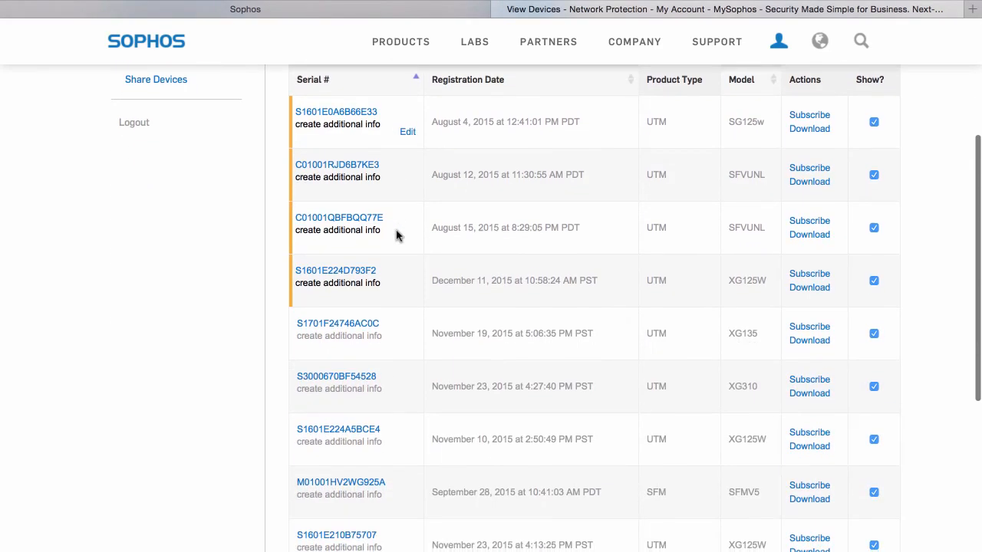
{"action": "mouse_move", "coordinate": [721, 483]}
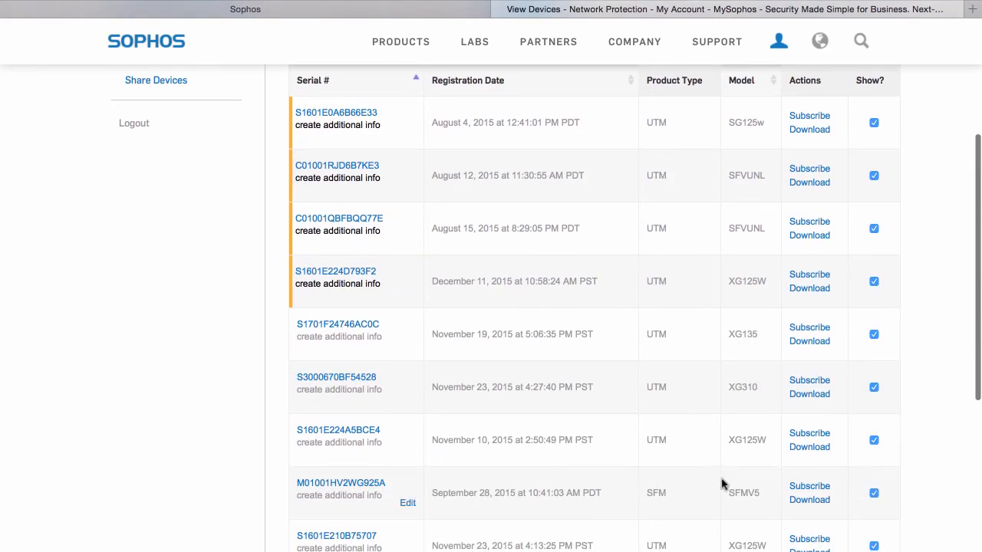
{"action": "mouse_move", "coordinate": [485, 318]}
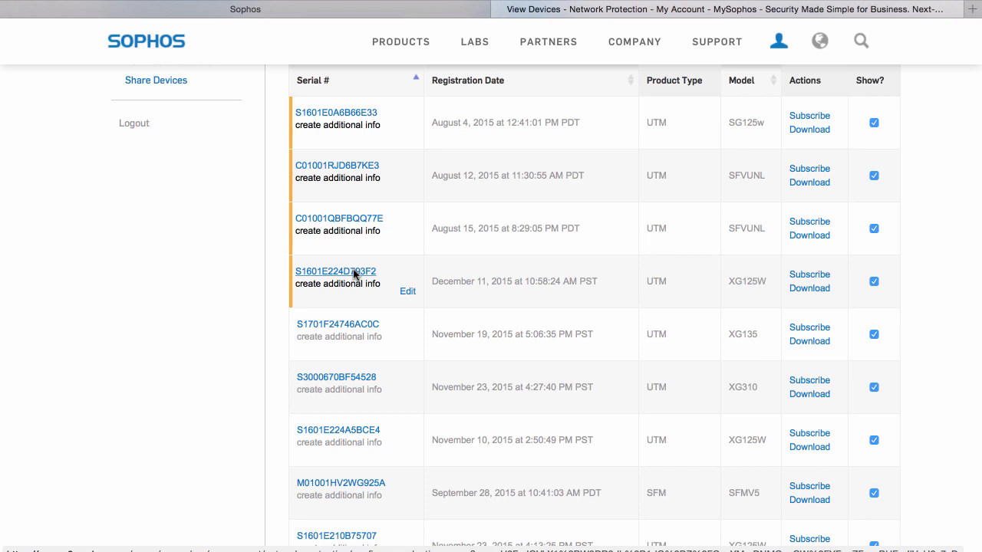
{"action": "left_click", "coordinate": [335, 271]}
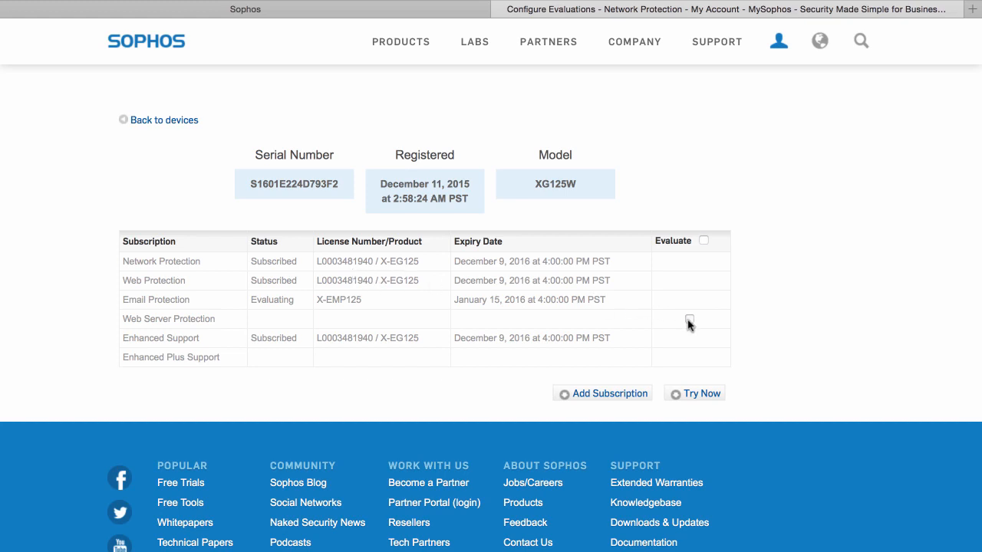
Step: Start and confirm the 30-day Web Server Protection evaluation, then return to the firewall
{"action": "left_click", "coordinate": [693, 393]}
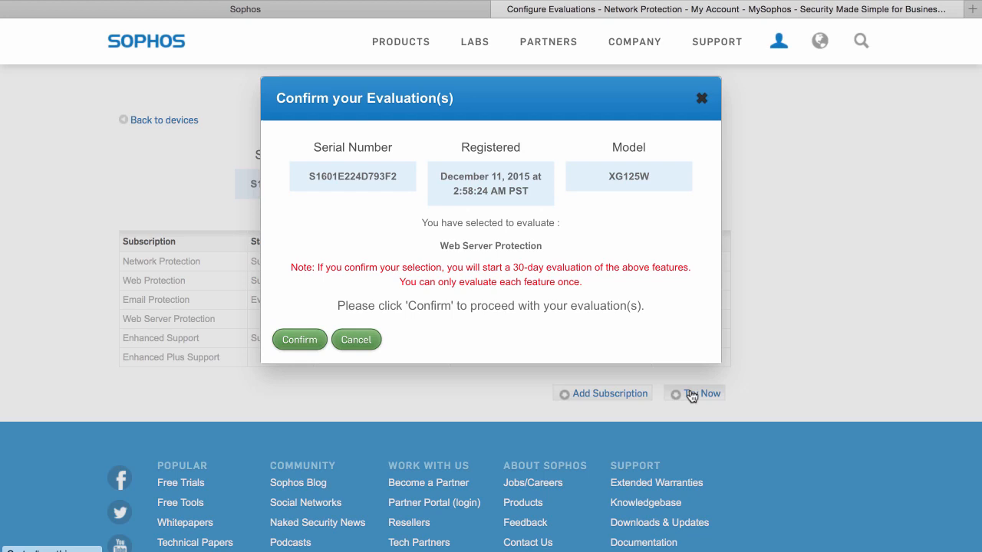
{"action": "mouse_move", "coordinate": [512, 330]}
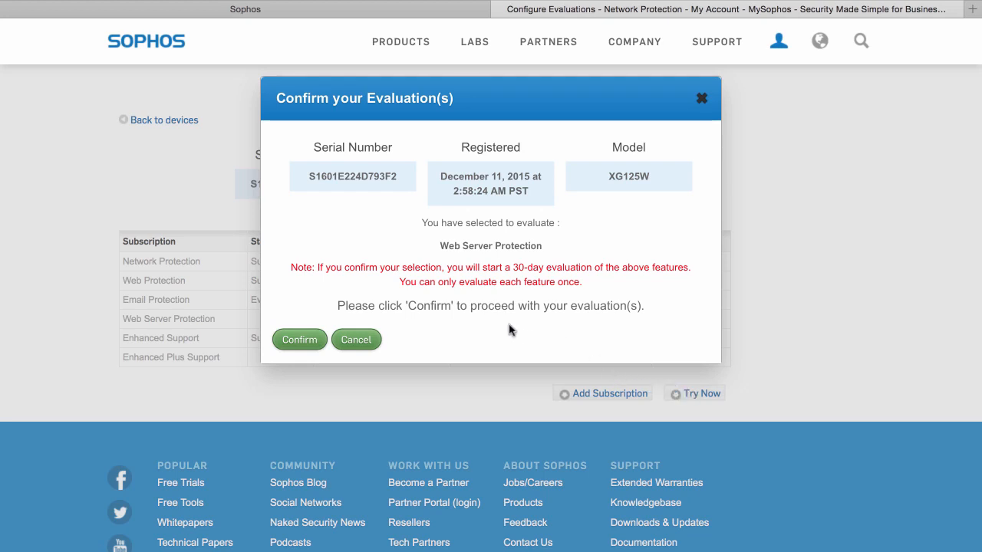
{"action": "mouse_move", "coordinate": [351, 330]}
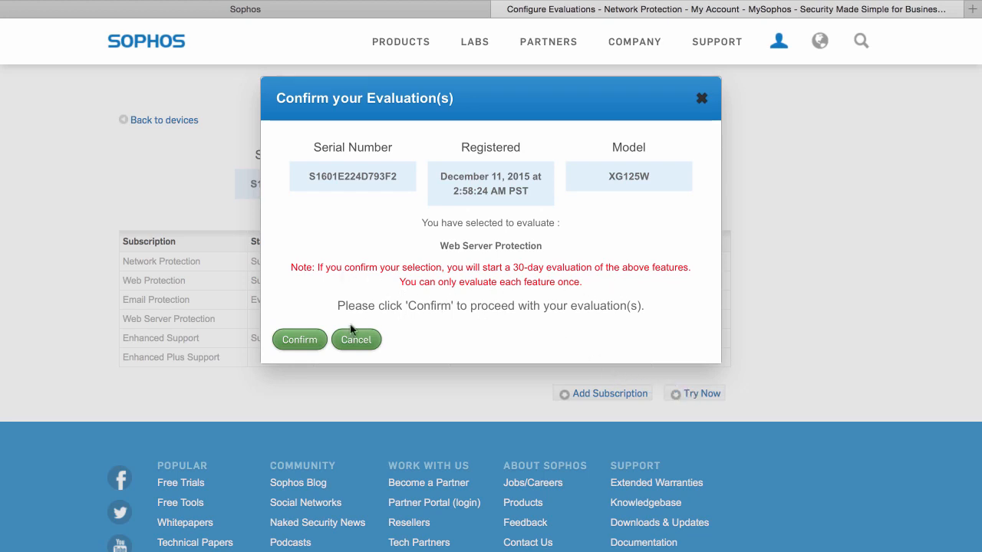
{"action": "left_click", "coordinate": [299, 339]}
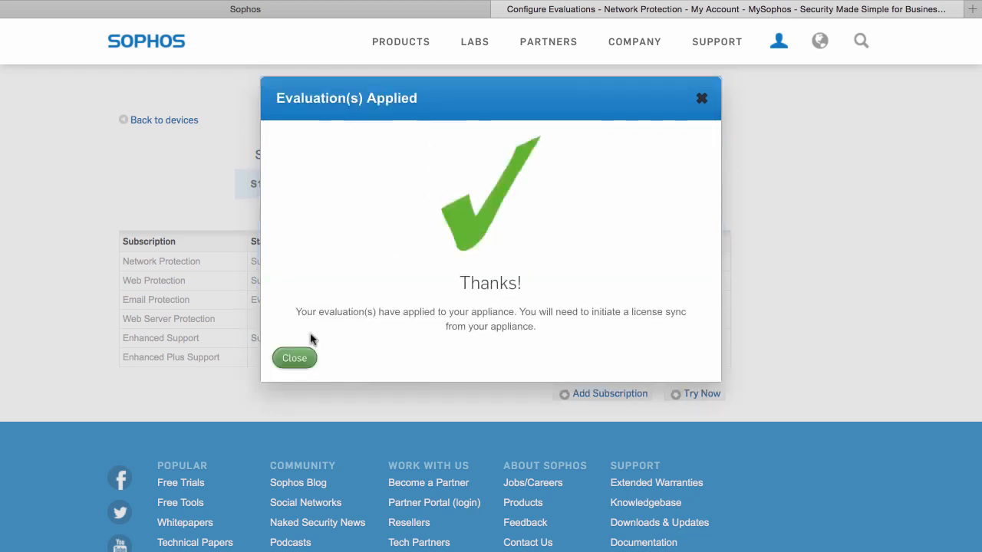
{"action": "mouse_move", "coordinate": [652, 336]}
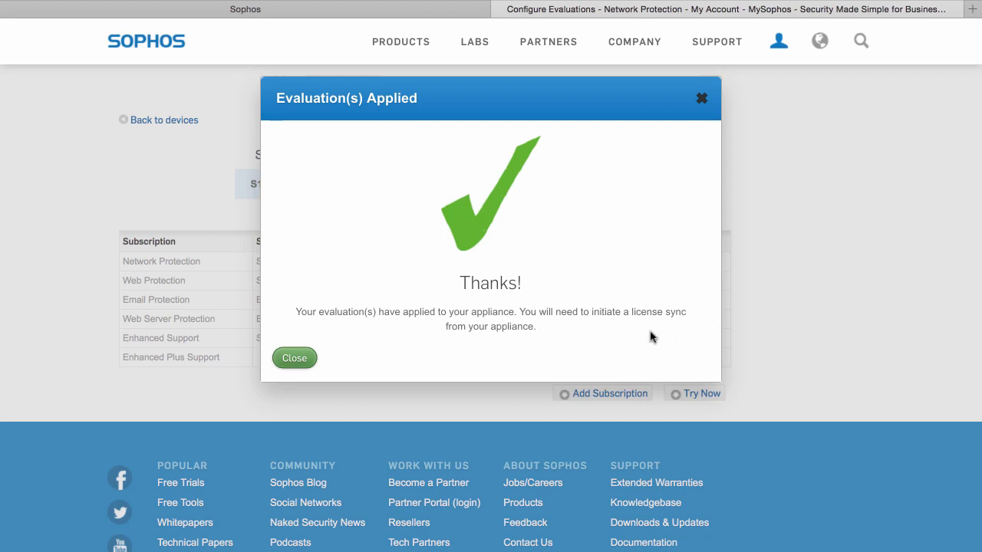
{"action": "left_click", "coordinate": [294, 357]}
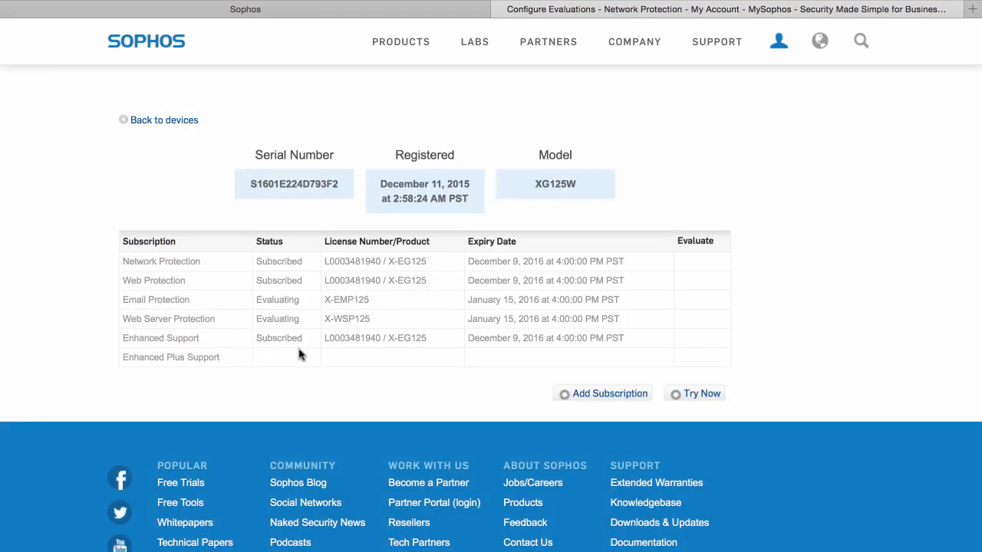
{"action": "left_click", "coordinate": [245, 10]}
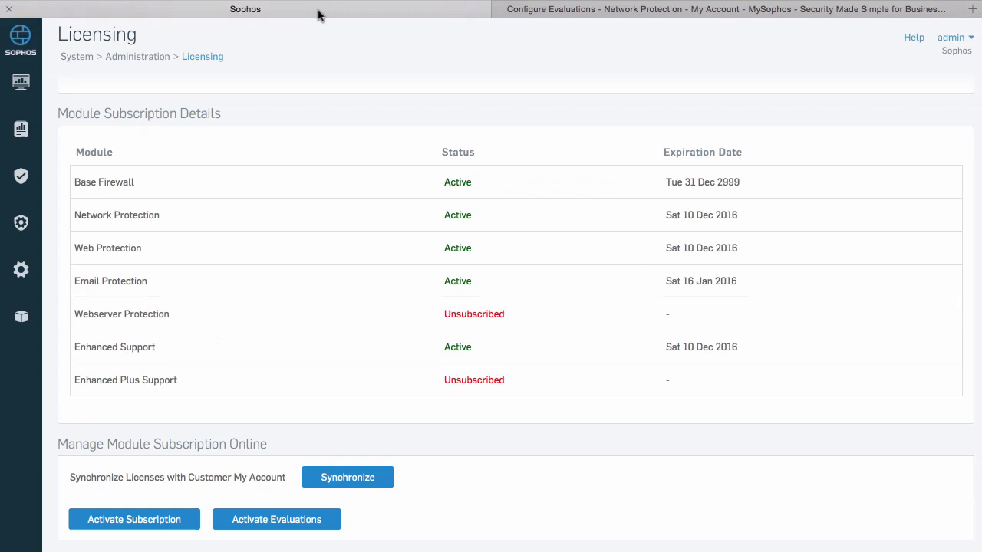
{"action": "mouse_move", "coordinate": [347, 461]}
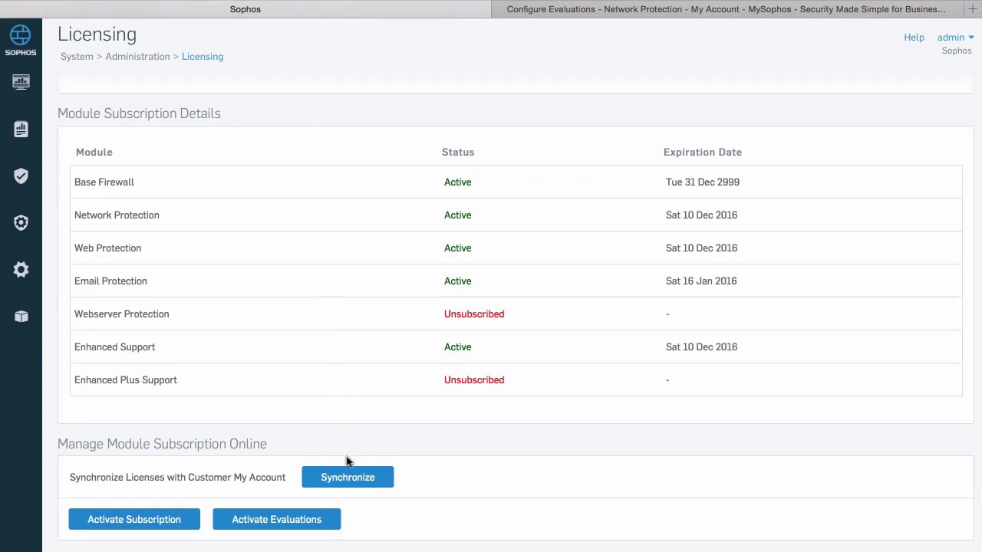
{"action": "mouse_move", "coordinate": [346, 477]}
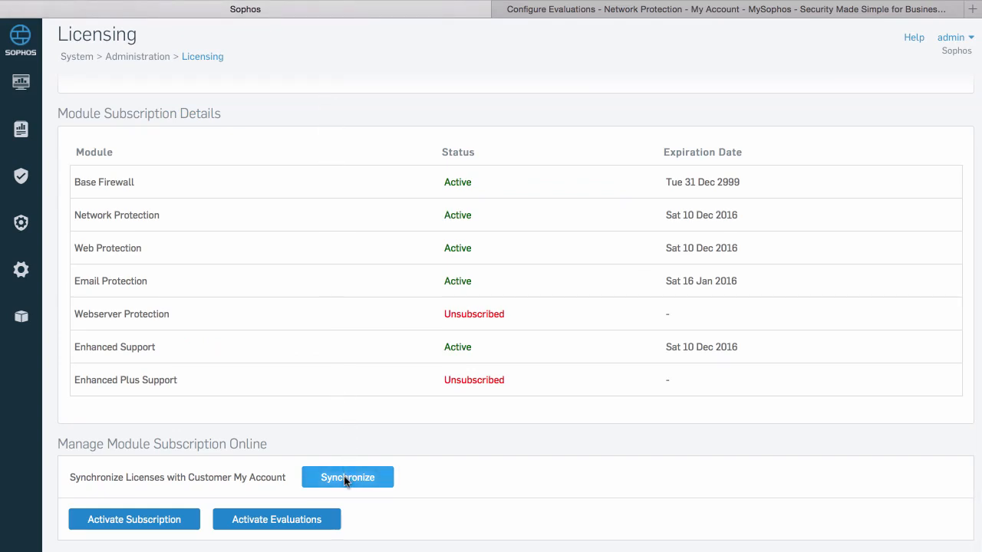
Step: Synchronize the firewall's module subscriptions with the MySophos account
{"action": "left_click", "coordinate": [346, 477]}
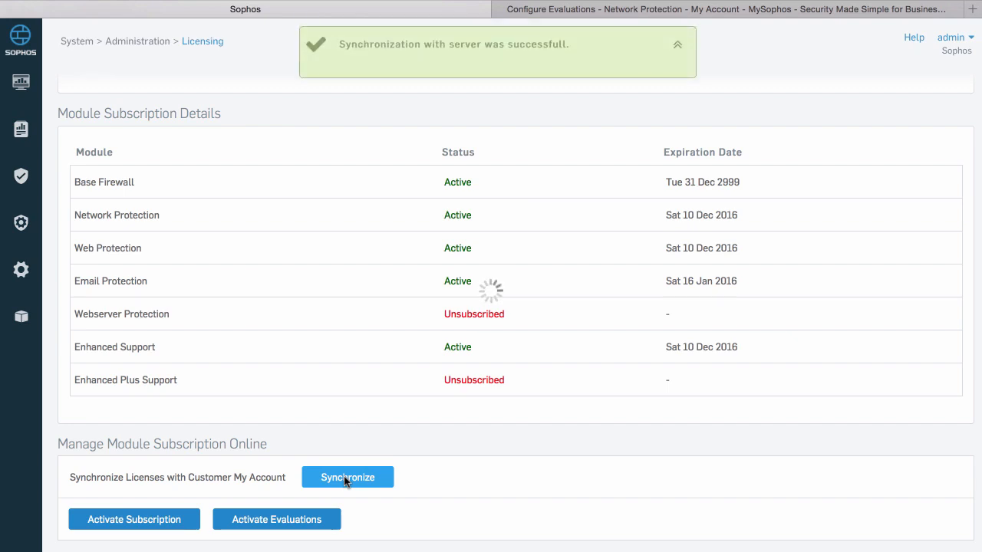